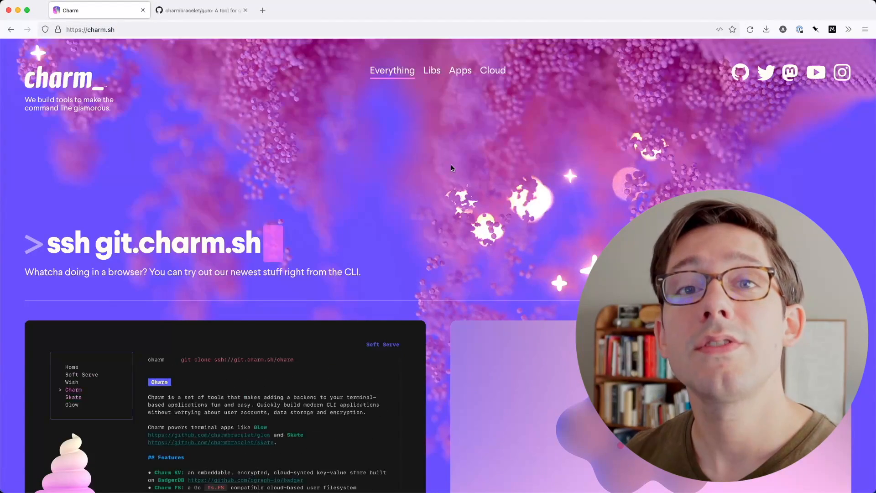
- Scroll the charm.sh homepage down to the Charm libs cards, then head to the gum repository
click(81, 374)
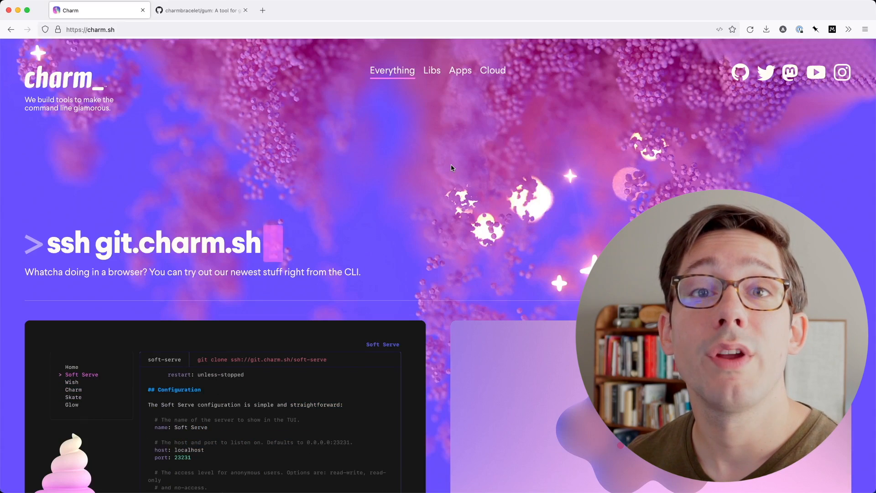
scroll(down, 3)
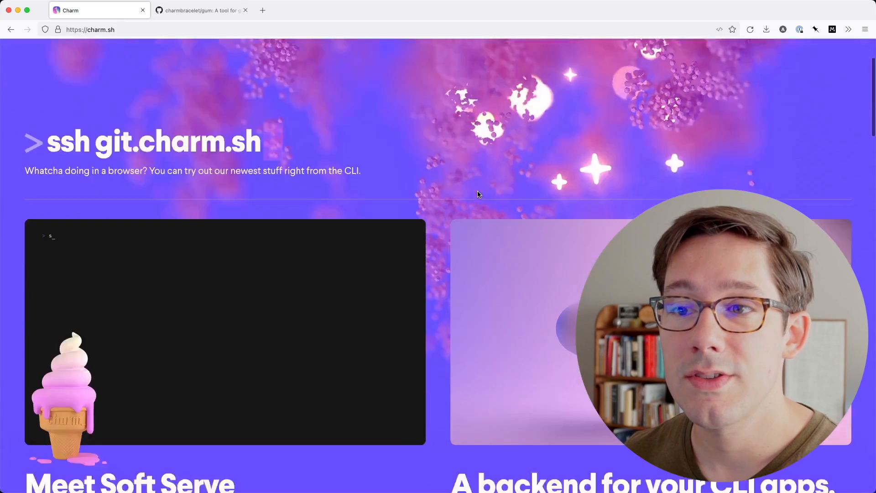
scroll(down, 3)
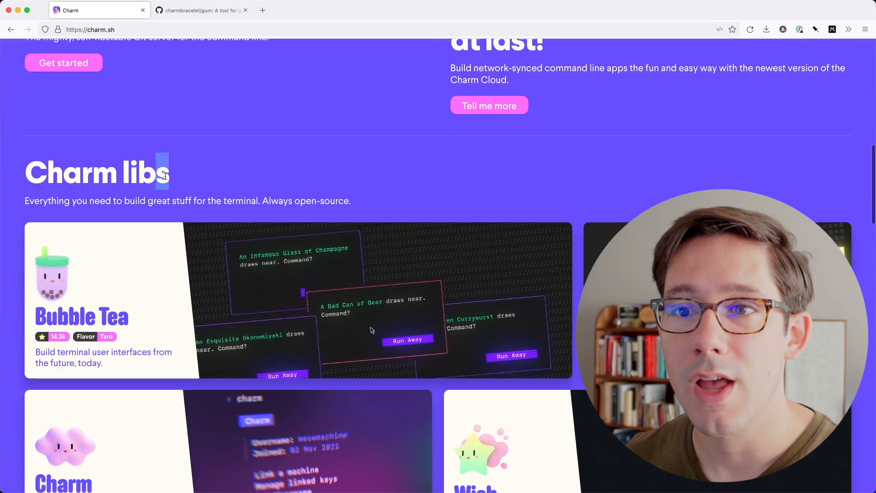
scroll(down, 3)
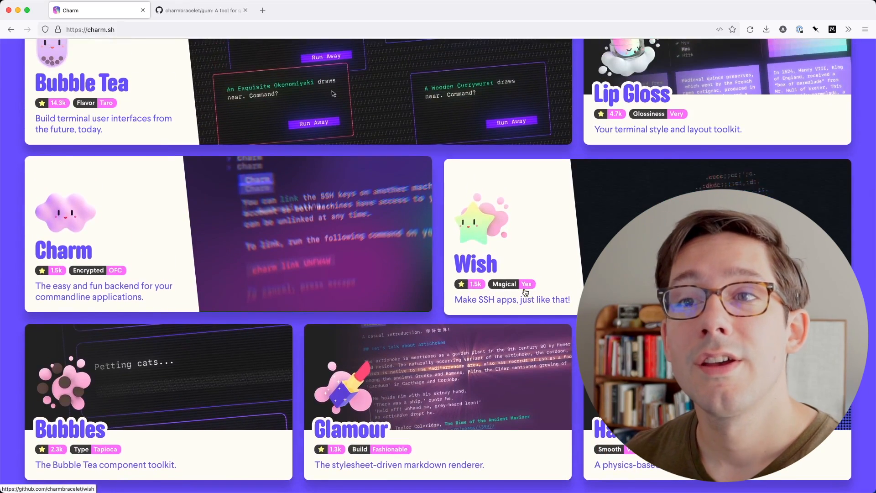
click(201, 10)
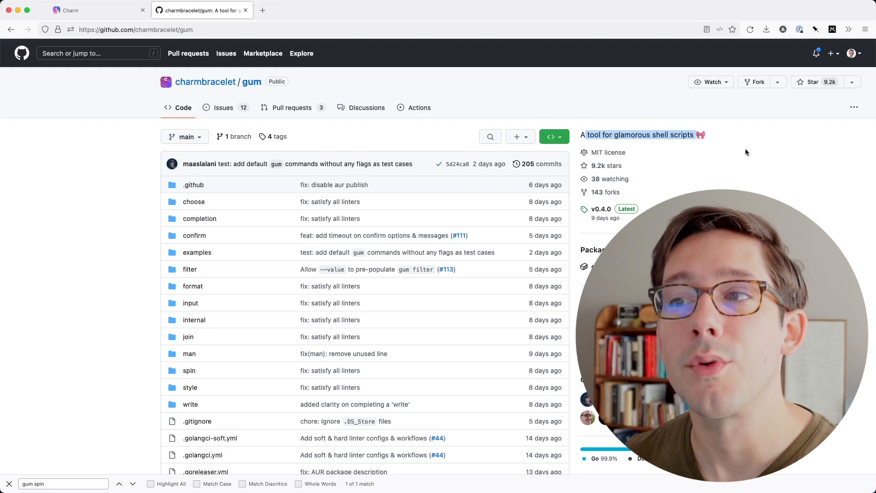
- Scroll through the charmbracelet/gum repository page
scroll(down, 3)
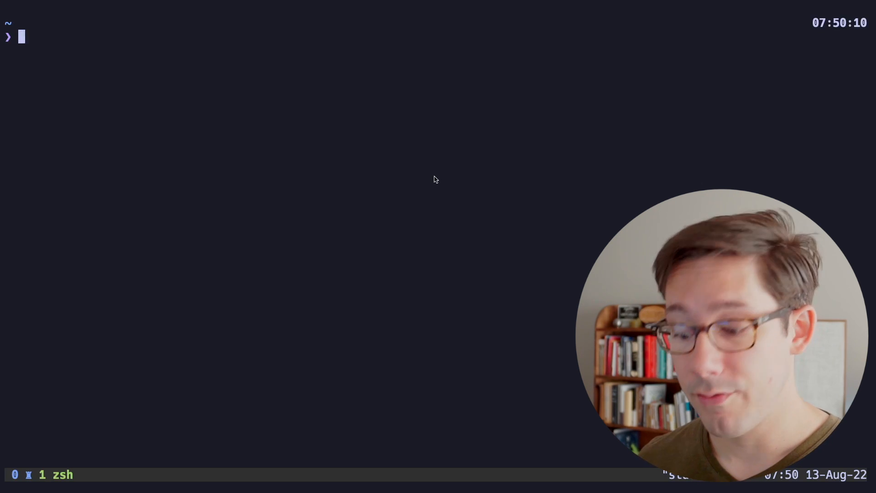
- Run brew install gum, then gum alone to list its commands
text(brew)
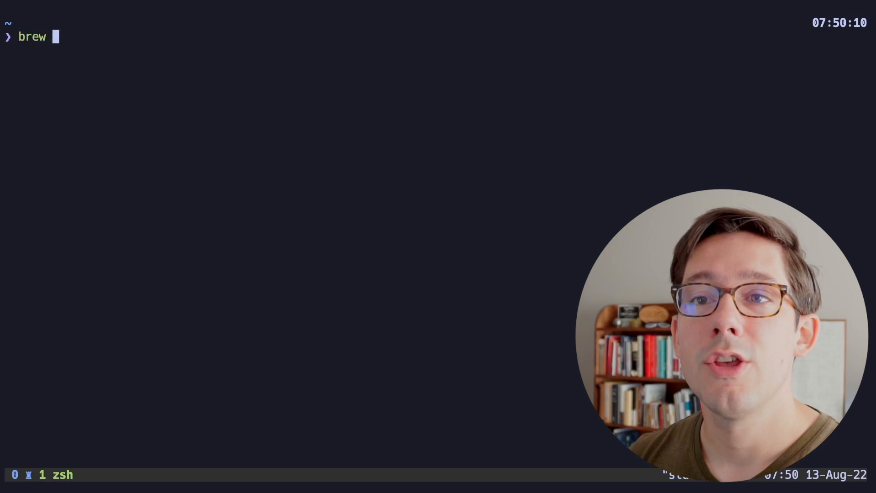
text(install gu)
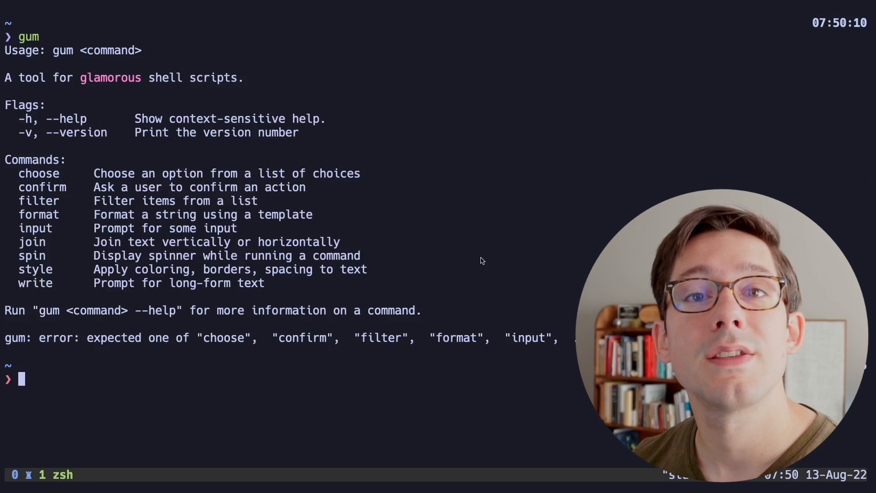
mouse_move(431, 221)
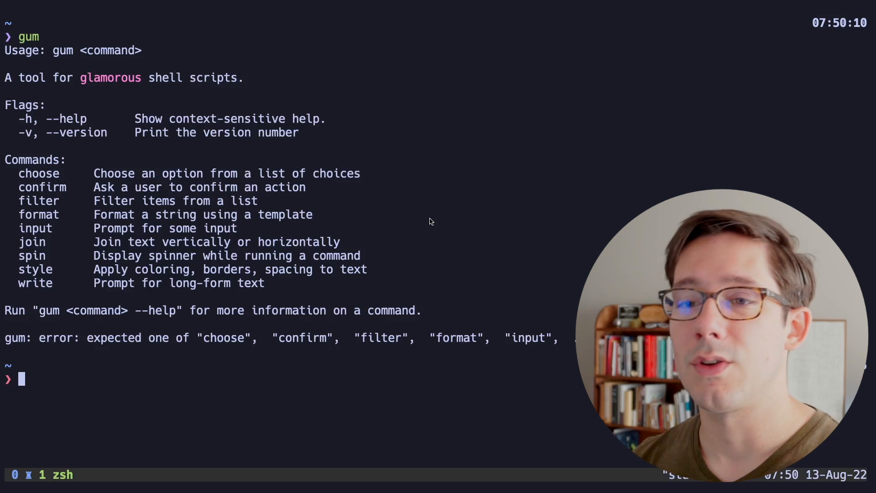
text(vim git-branch)
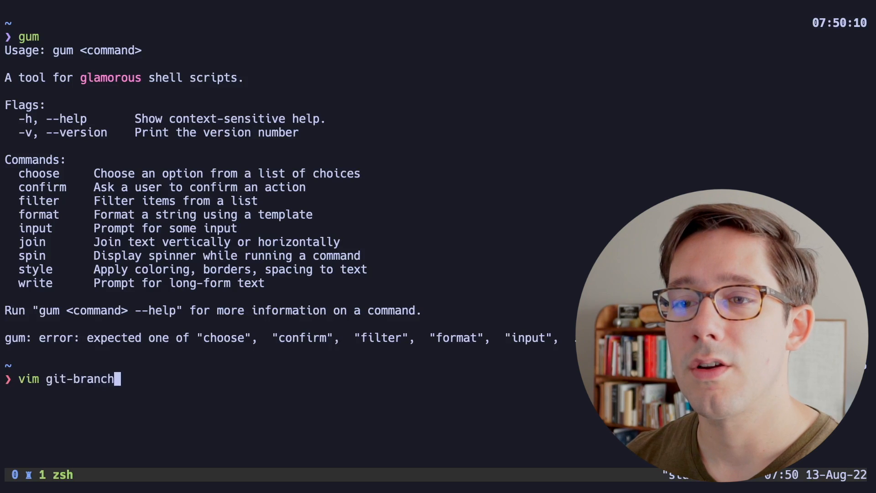
- Start git-branch-manager.sh with a #!/bin/sh shebang and a get_branches function name
key(Enter)
text(#!/bin/sh)
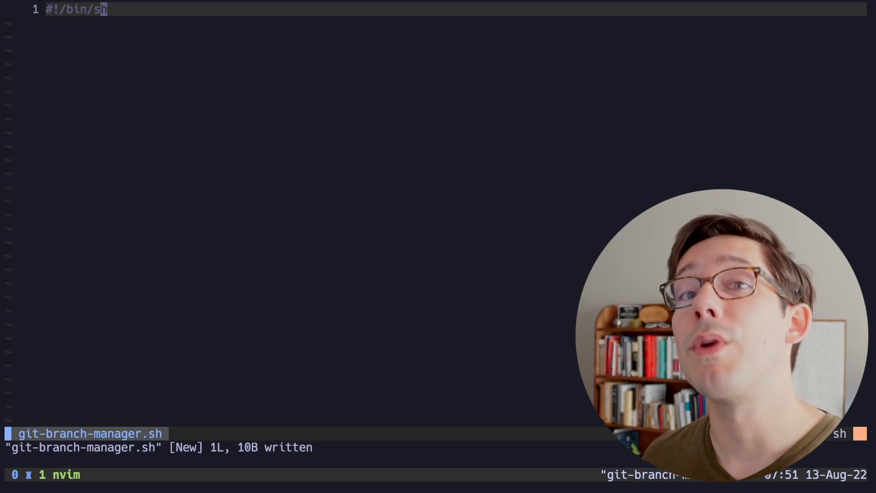
key(Enter)
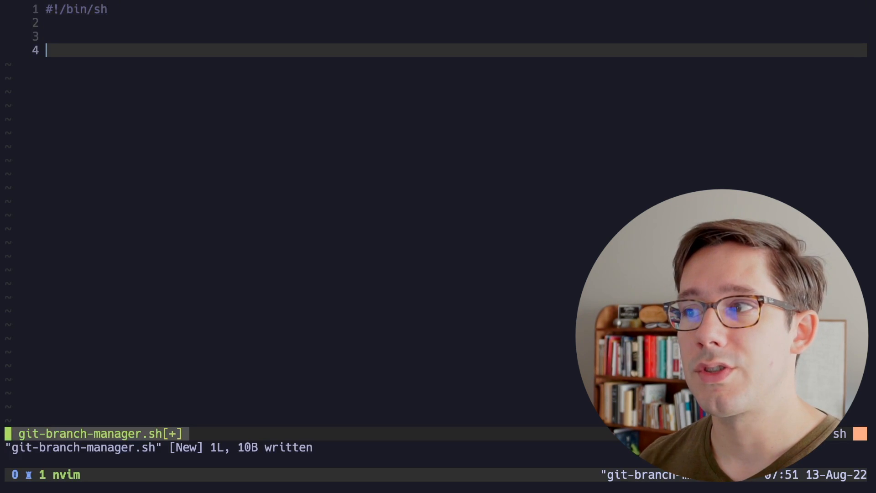
text(get_branches)
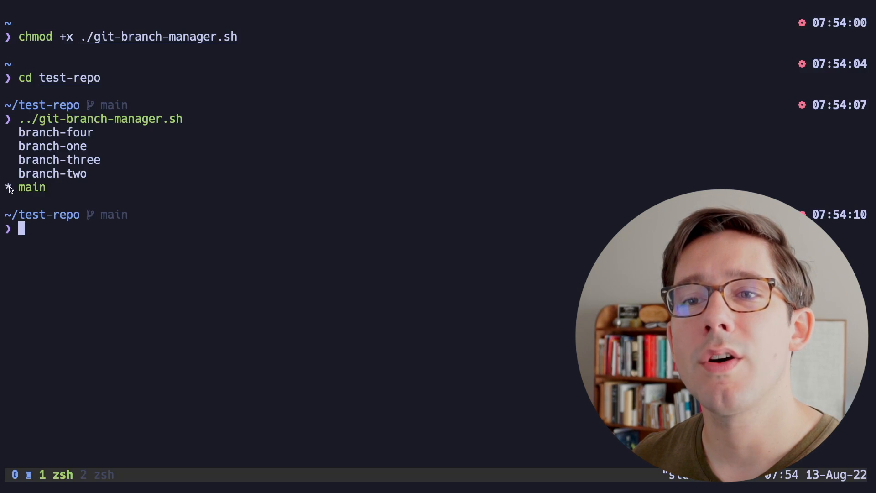
- Resume vim with fg after running the executable script in test-repo
text(f)
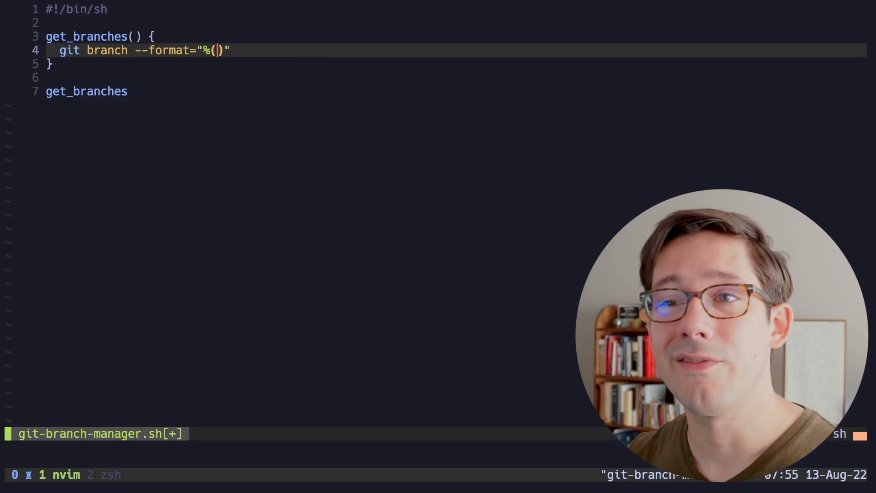
- Wrap git branch --format="%(refname:short)" in gum choose --no-limit inside get_branches
text(refname)
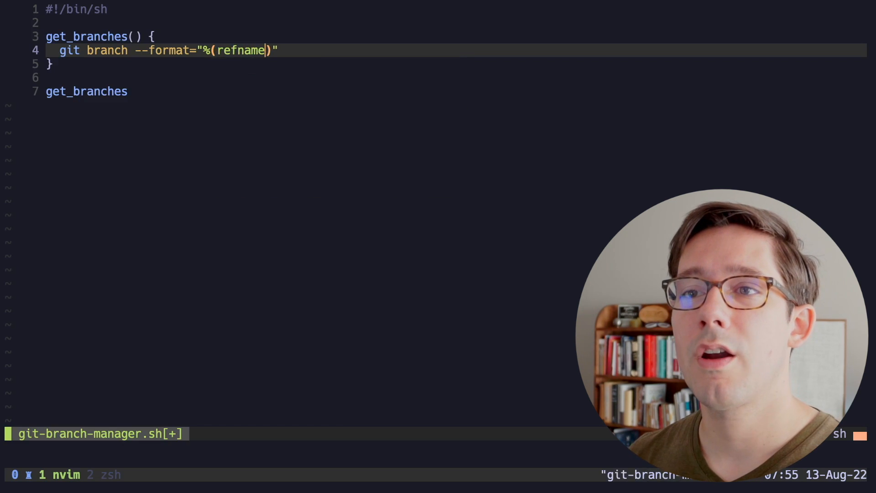
text(:short)
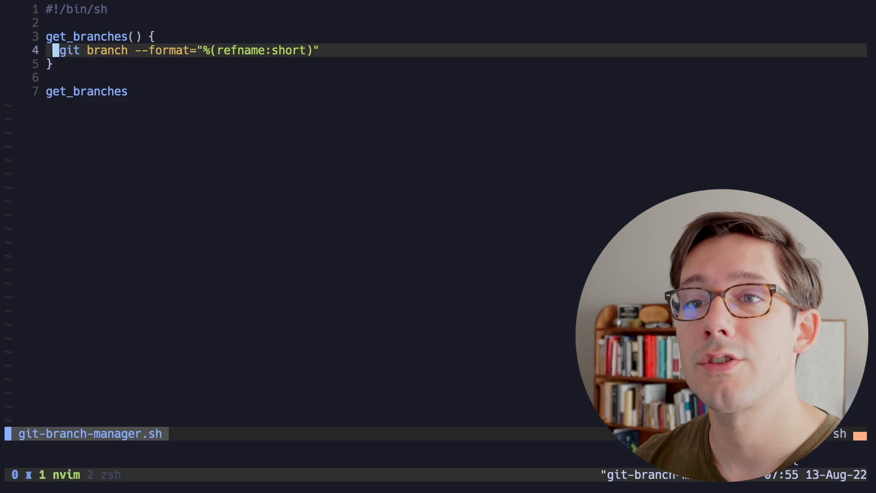
text(gum choose --no-limit $()
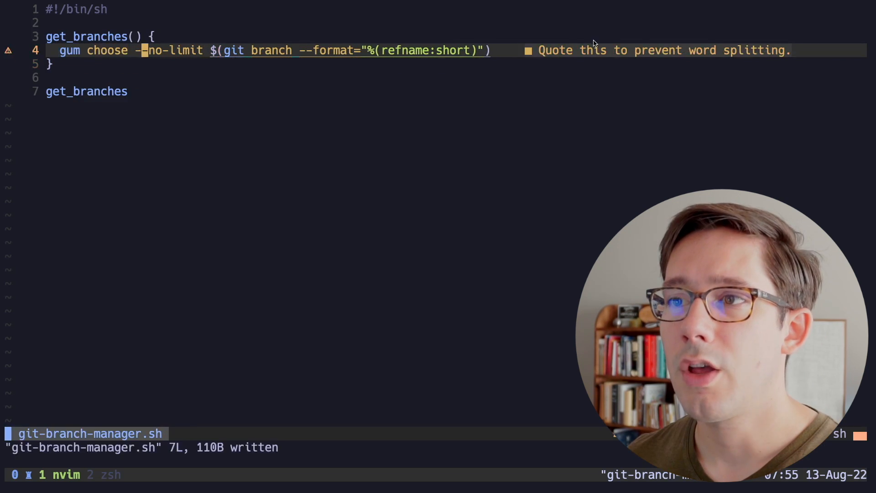
mouse_move(201, 81)
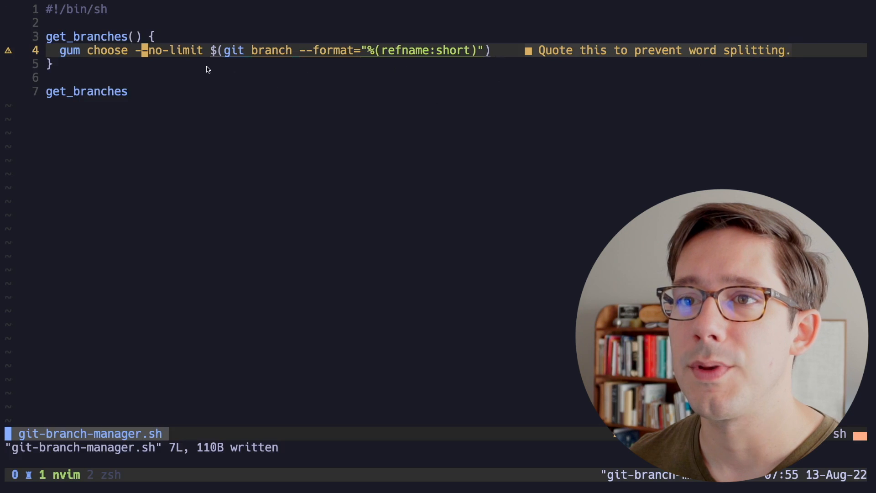
mouse_move(252, 77)
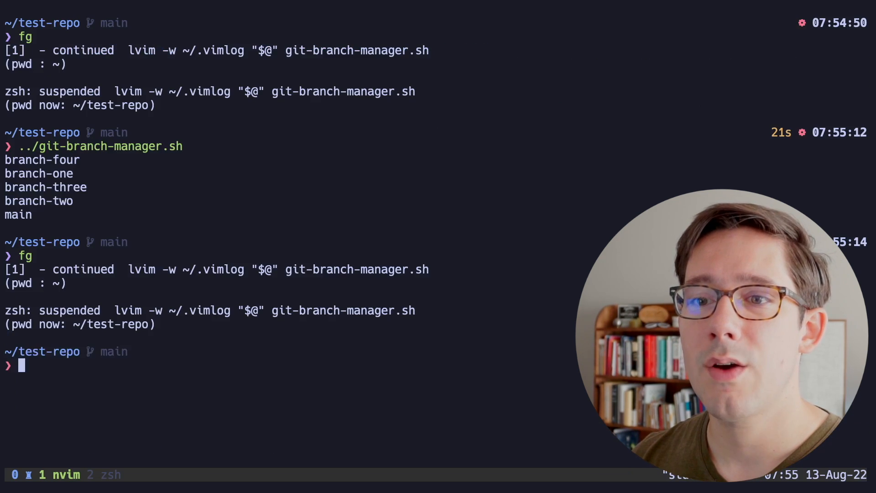
- Run ../git-branch-manager.sh and pick branch-four and branch-three from the chooser
text(../git-branch-manager.sh)
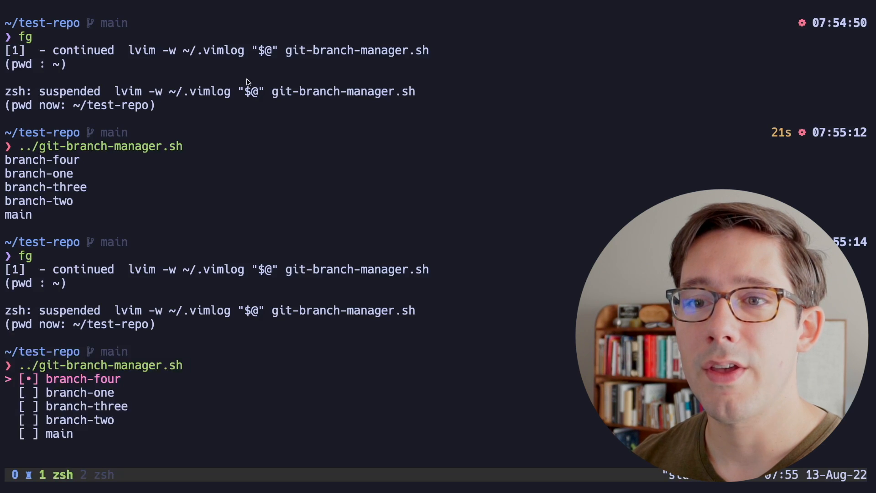
key(Down)
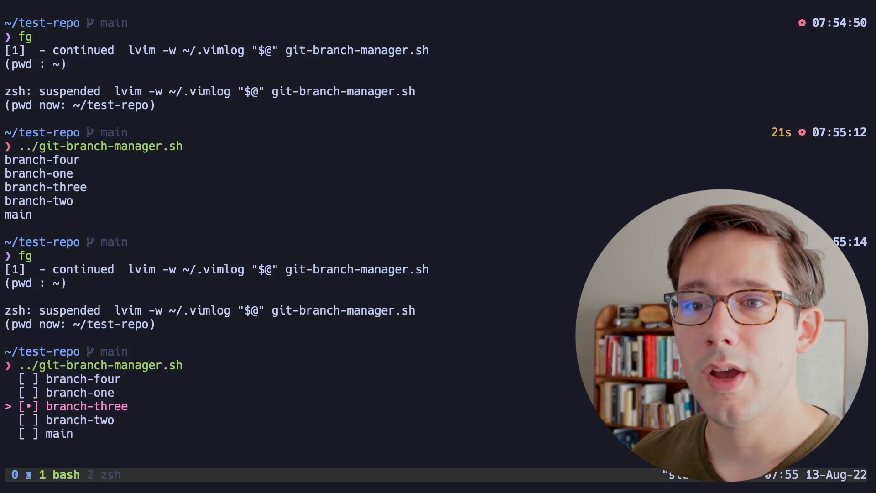
key(Down)
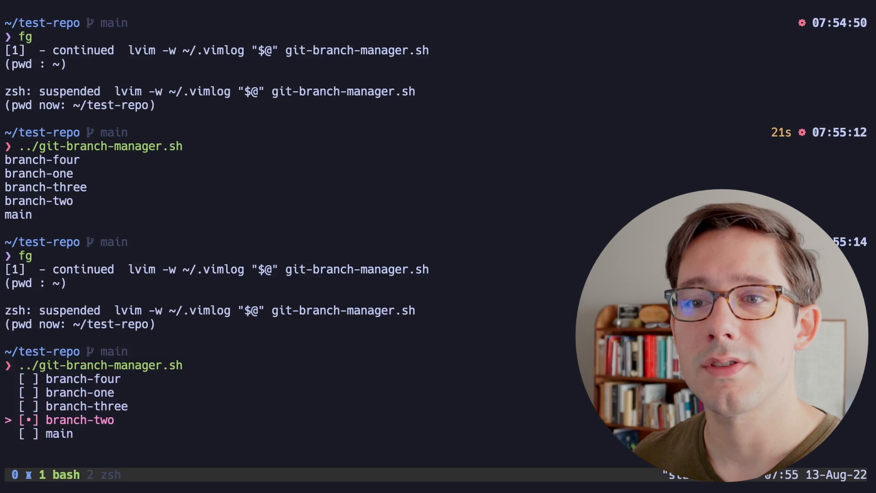
key(Up)
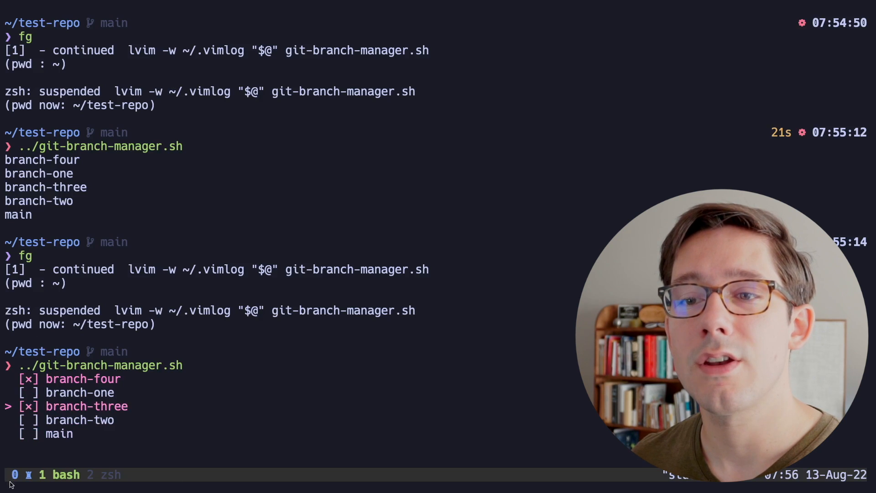
mouse_move(80, 412)
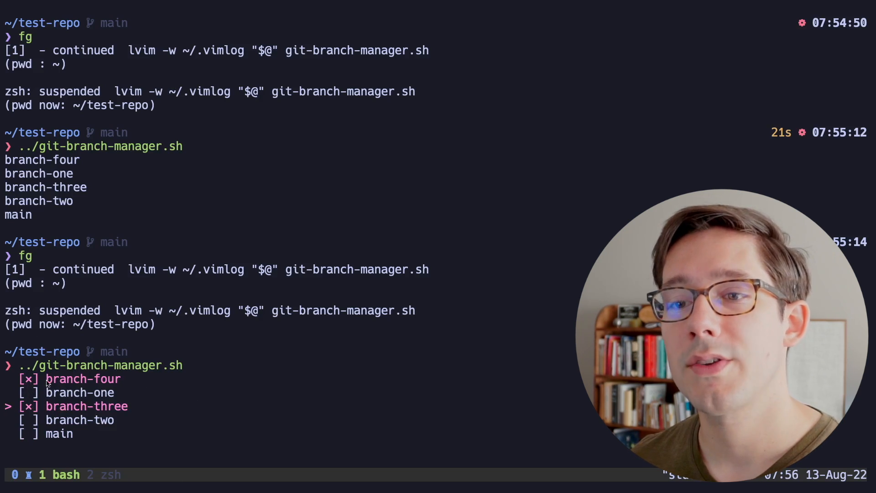
mouse_move(222, 394)
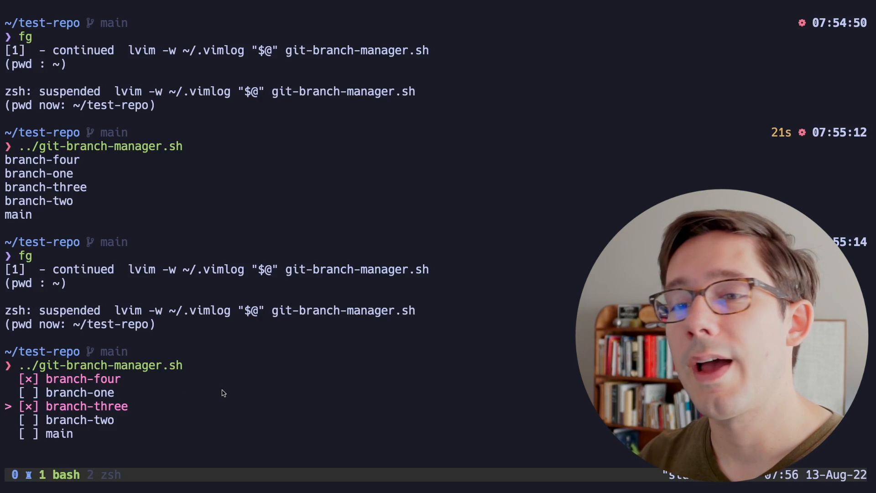
key(Enter)
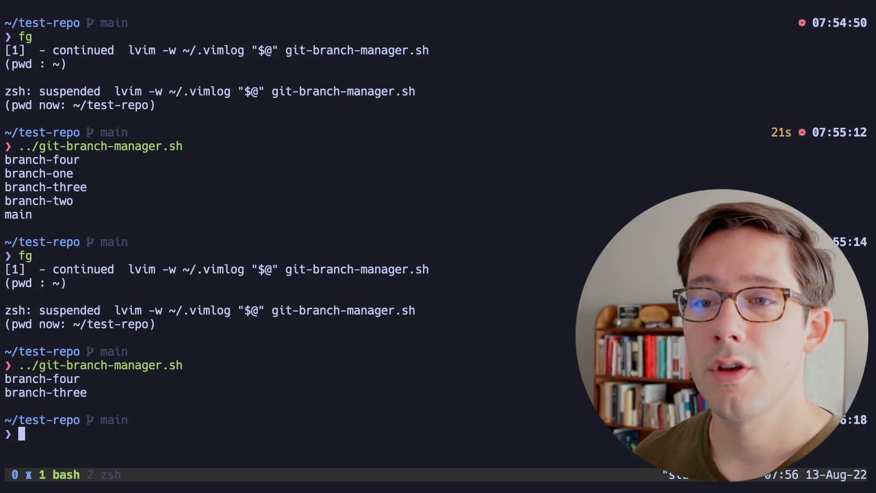
mouse_move(9, 388)
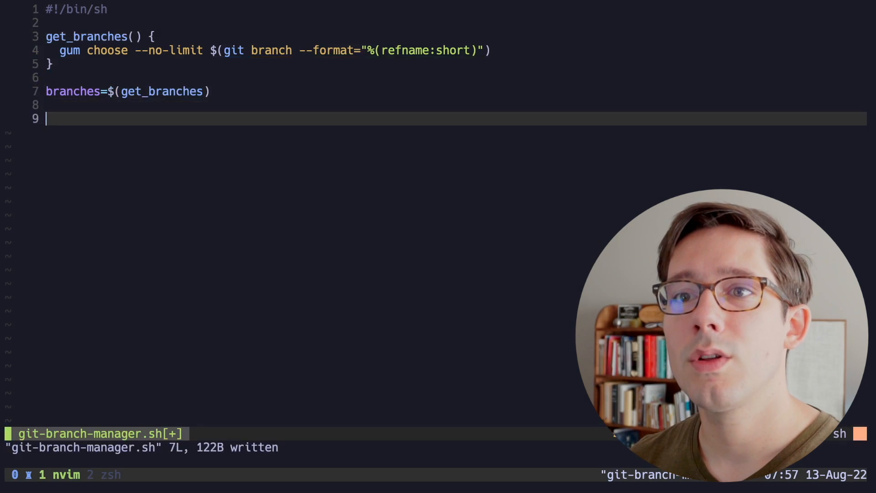
- Add command=$(gum choose rebase delete update) below the branches variable
text(command =)
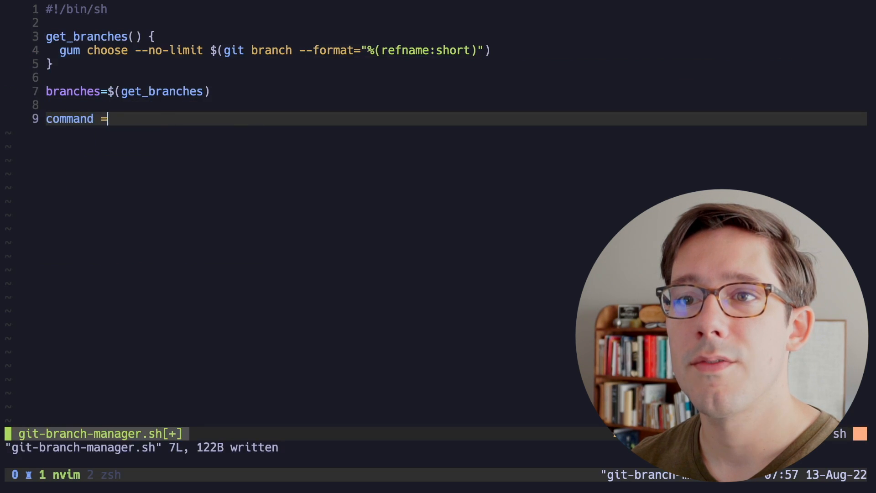
text($(gum choose)
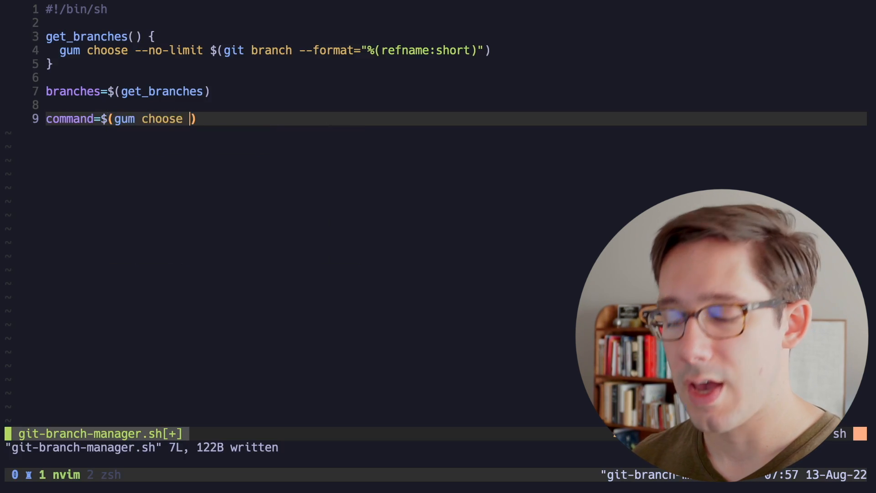
text(rebase delete upt)
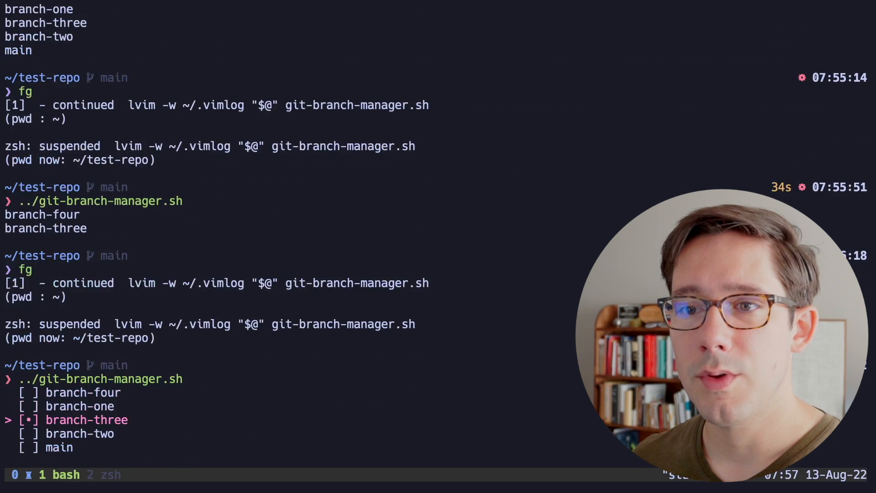
- Leave the rerun branch chooser and go back to editing the script
key(Enter)
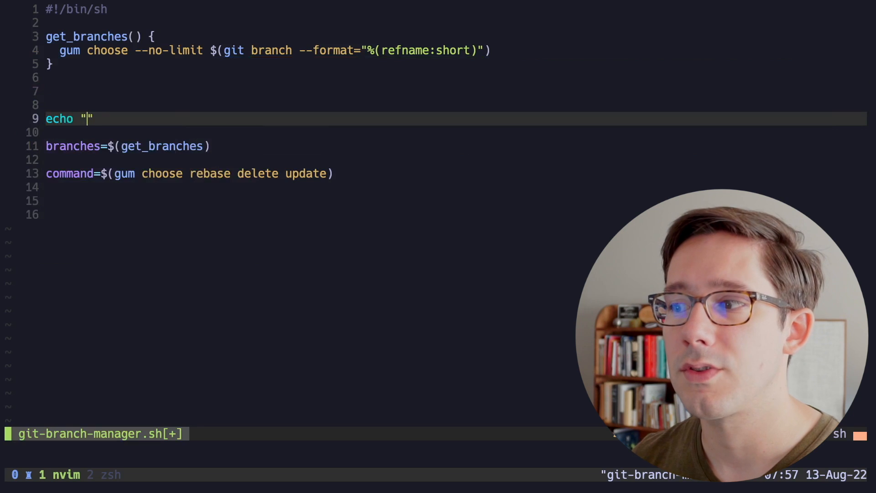
- Echo "Choose branches to operate on:" before the chooser and verify it in the terminal
text(Choose branches to opera)
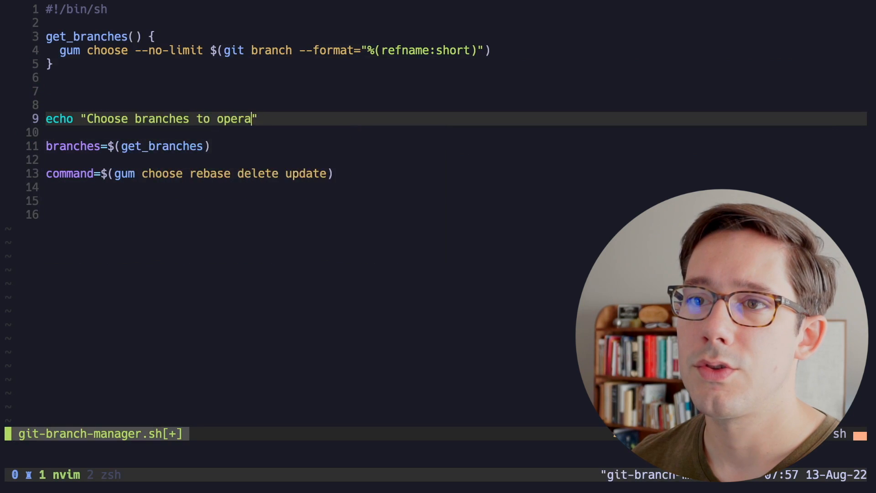
text(te on:")
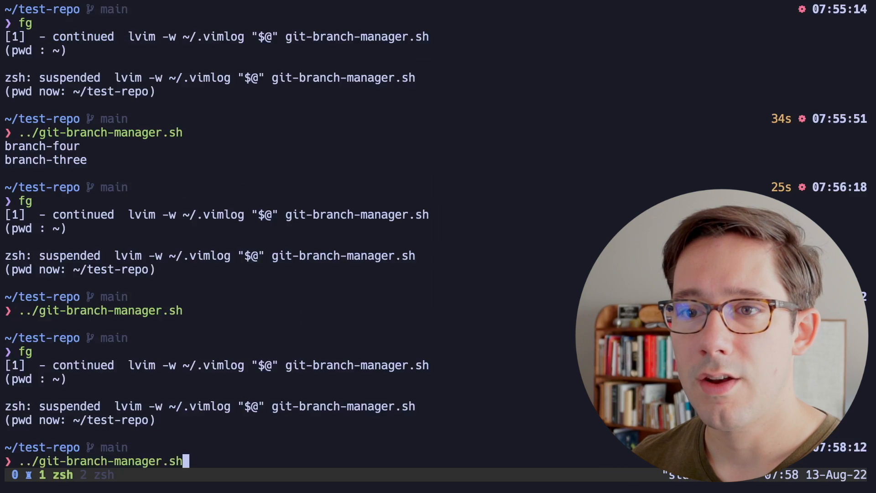
key(Enter)
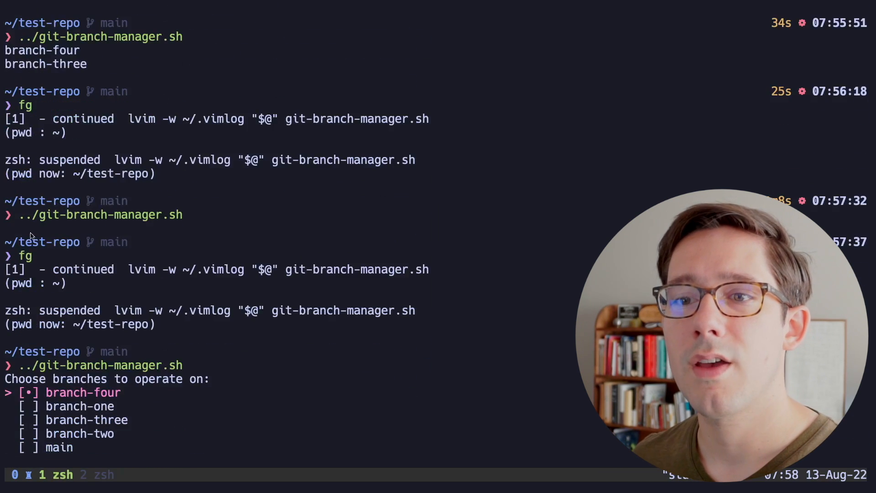
key(enter)
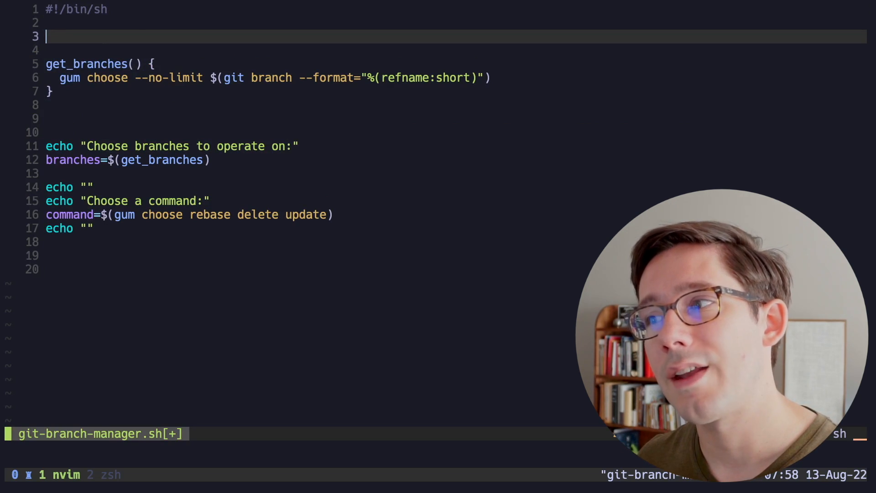
- Define git_color_text() that runs gum style --foreground "#f14e32" on its argument
text(git_color_t)
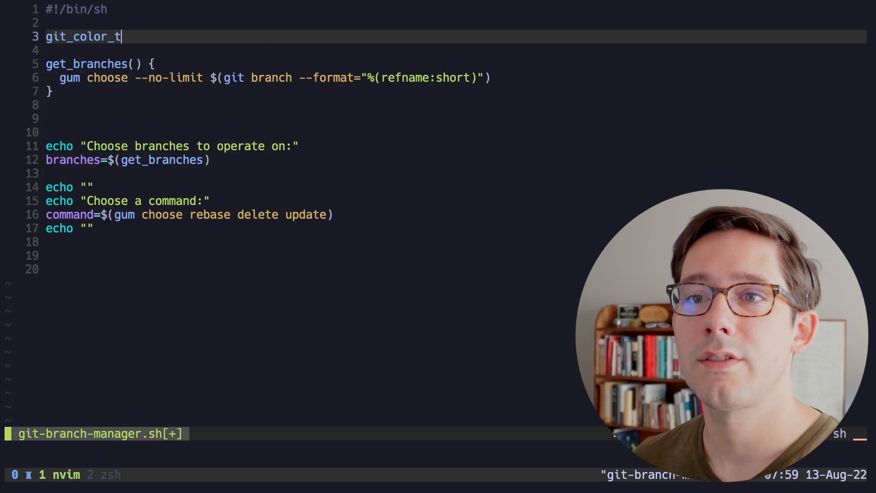
text(ext() {)
text(text=$1)
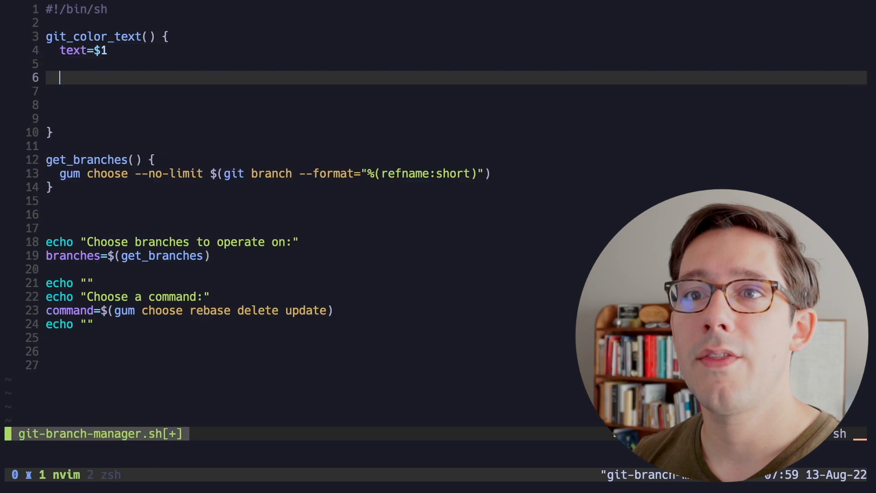
text(gum style --)
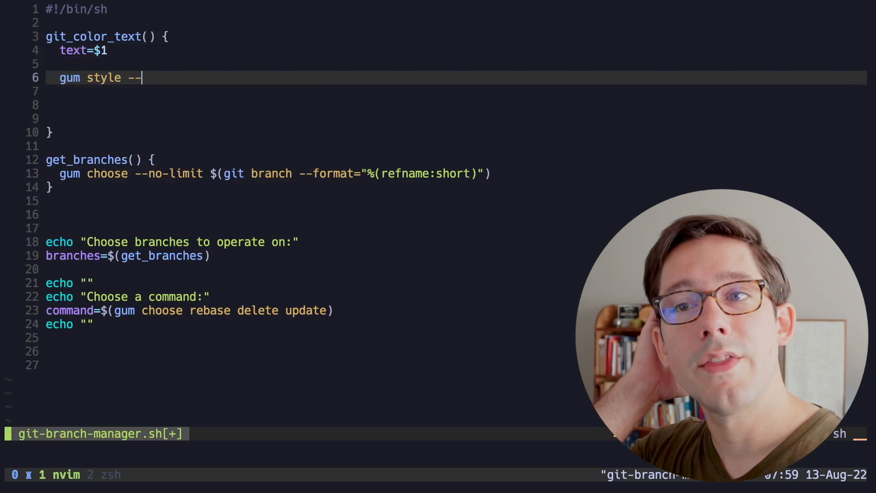
text(fore)
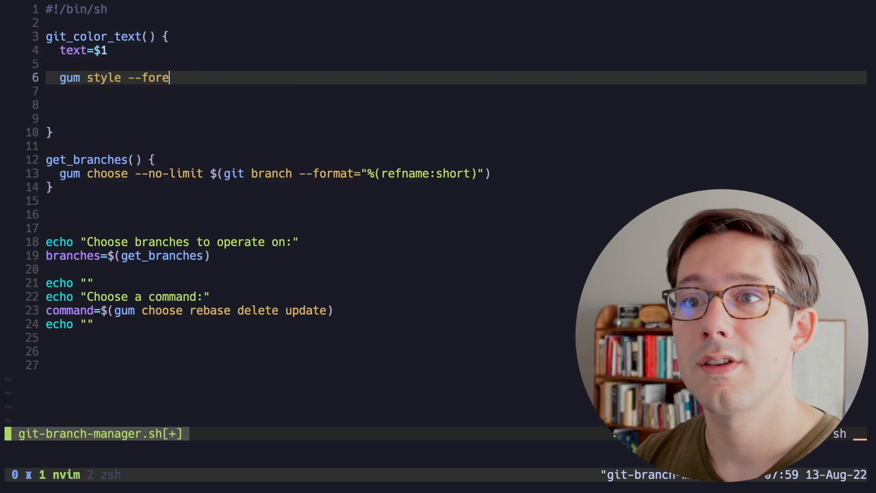
text(ground "#f14e32" "$text)
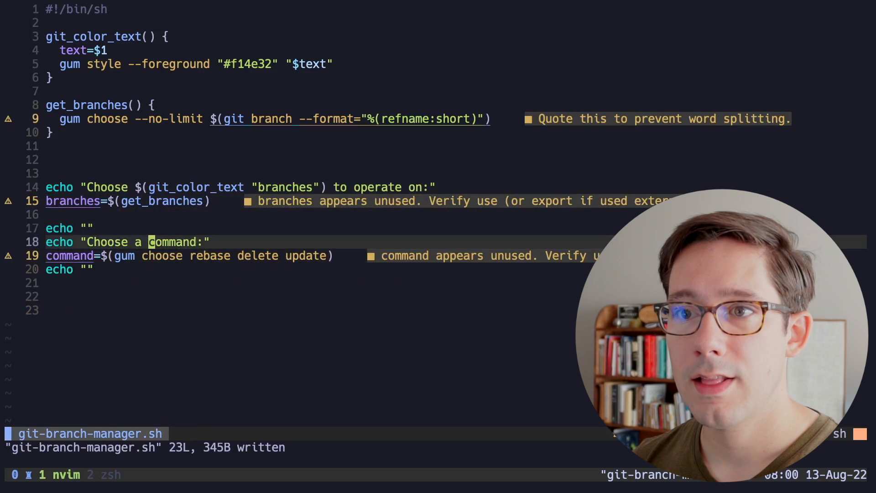
- Wrap "command" in the prompt as $(git_color_text "command") so it shows orange-red
text($(git_color_text "command"))
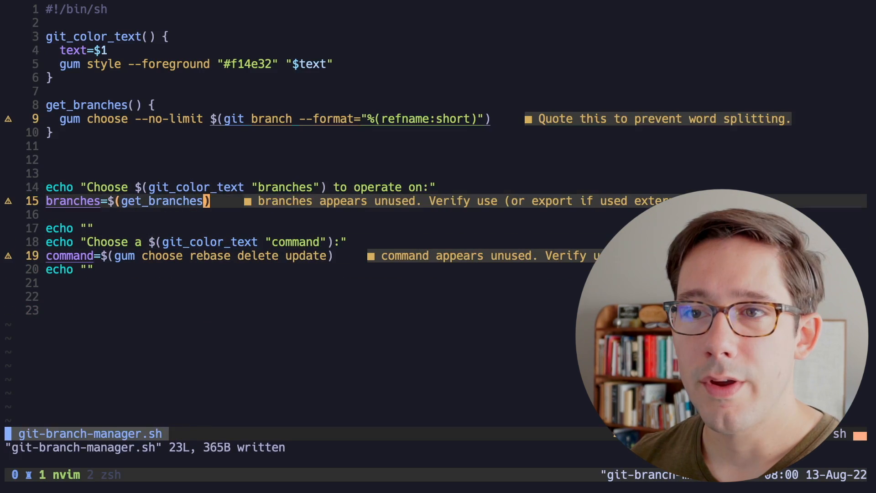
mouse_move(414, 234)
text(gum style \)
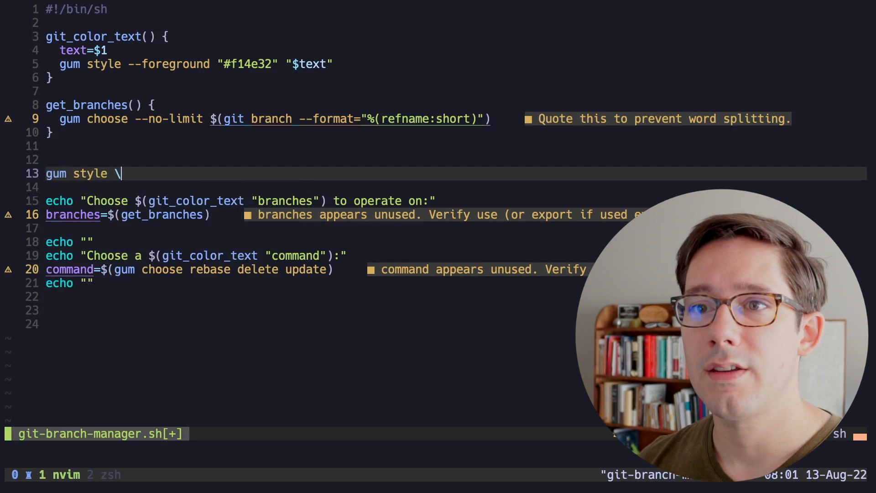
- Style a "Git Branch Manager" header with gum style --border, --margin "1" and --padding "1"
text(--border double)
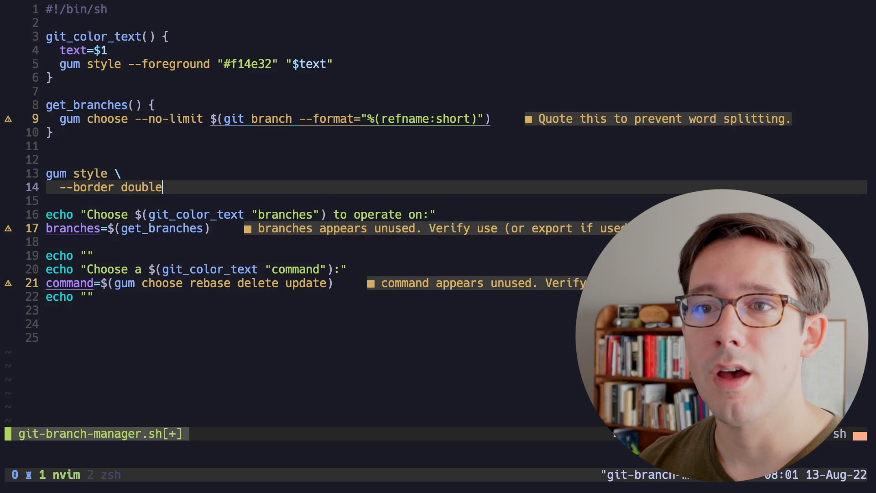
text(\)
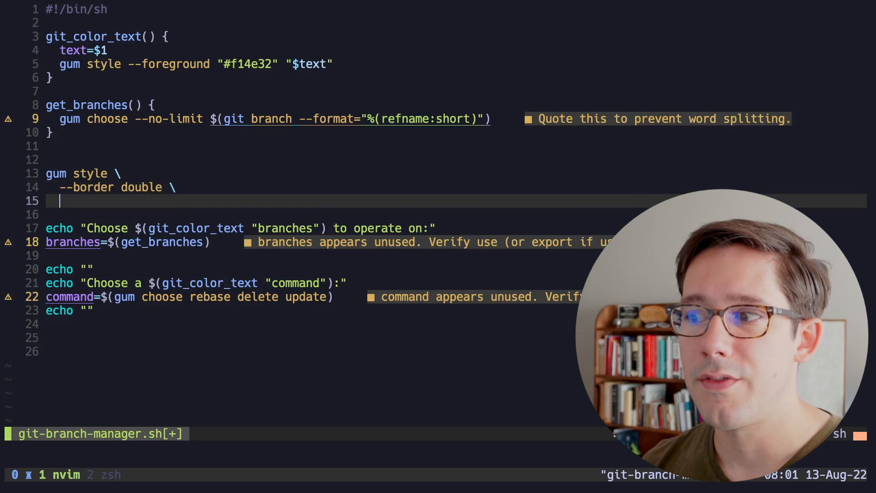
text("Git Branch Manager")
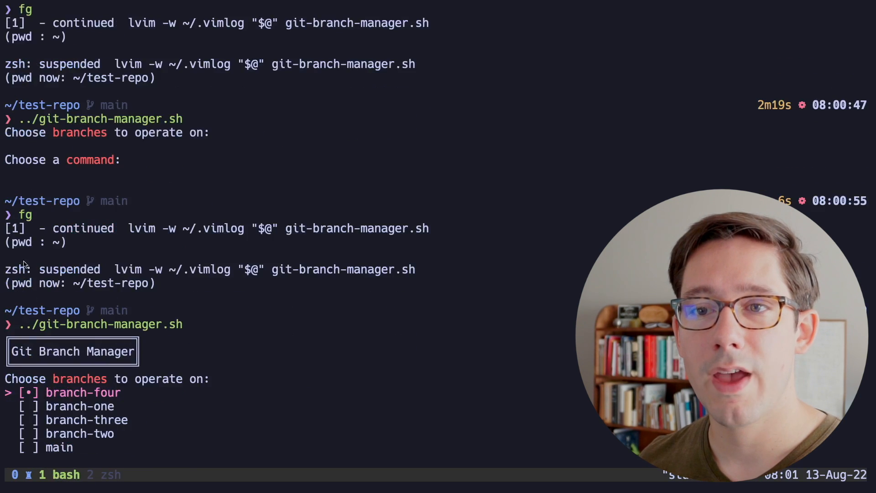
mouse_move(164, 363)
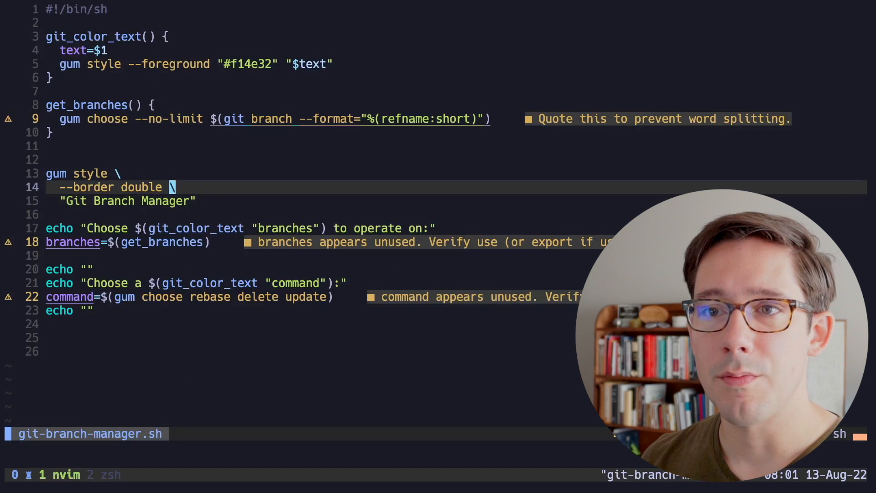
text(--margin ")
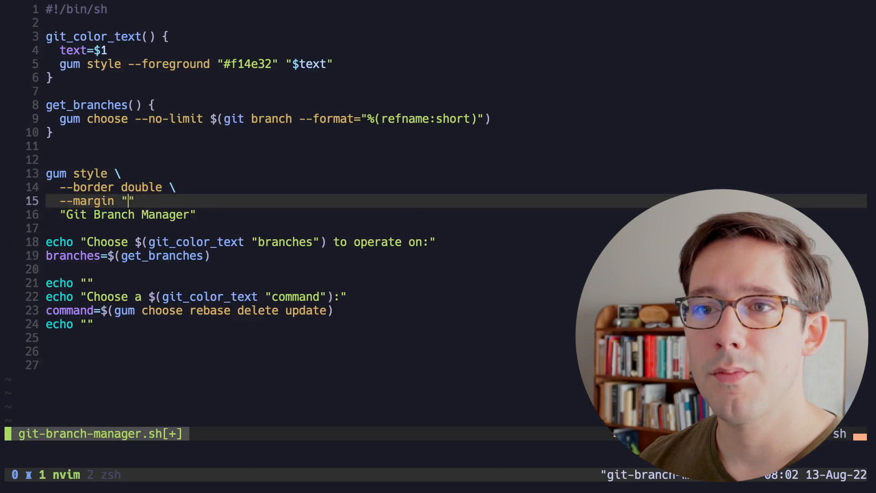
text(1" \)
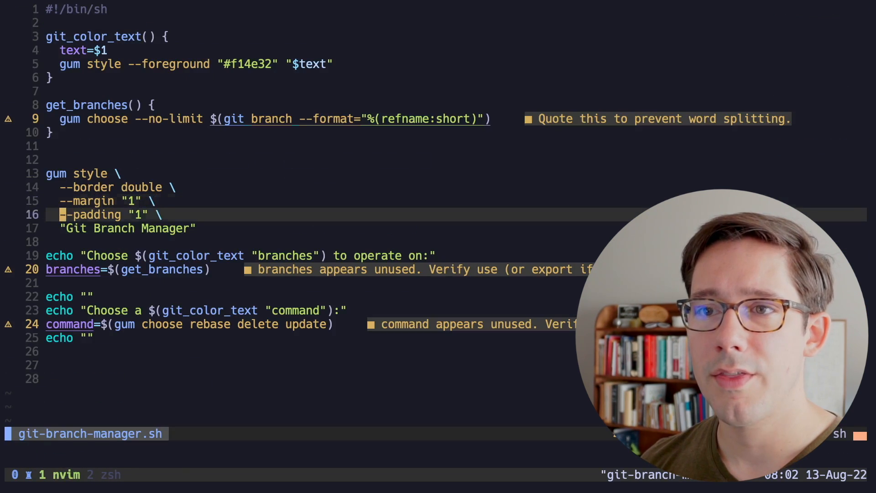
text(norma)
text(--)
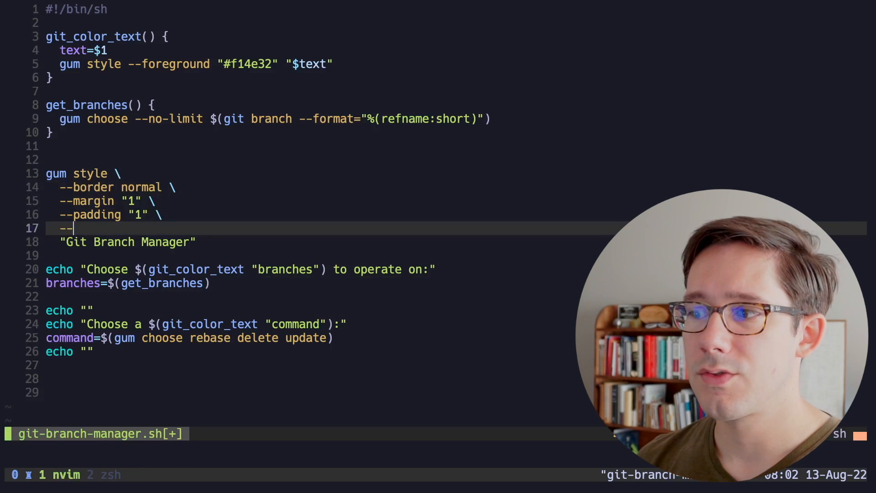
- Add --border-foreground using a shared GIT_COLOR="#f14e32" variable, reused in git_color_text
text(border-foreground)
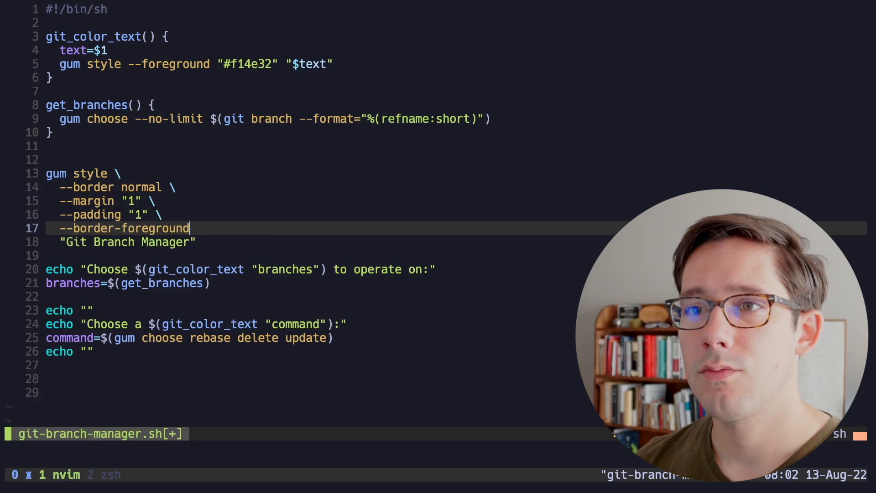
text("")
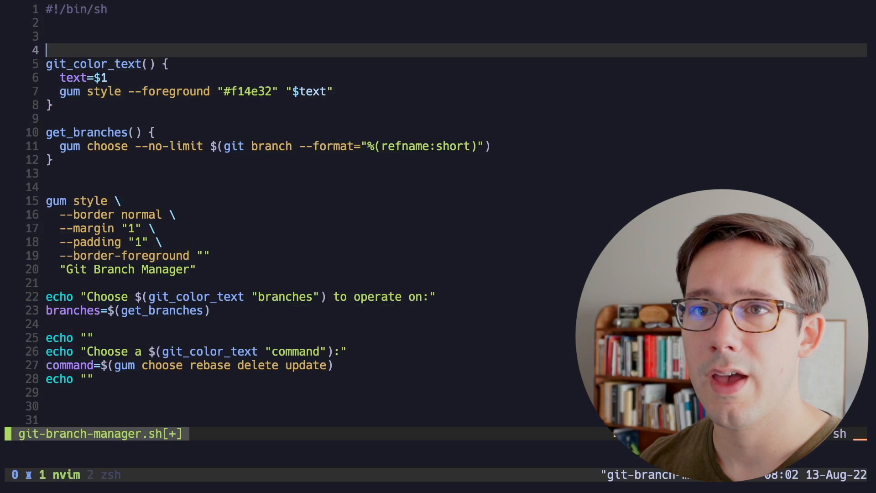
text(GIT_COLOR="#f14e32)
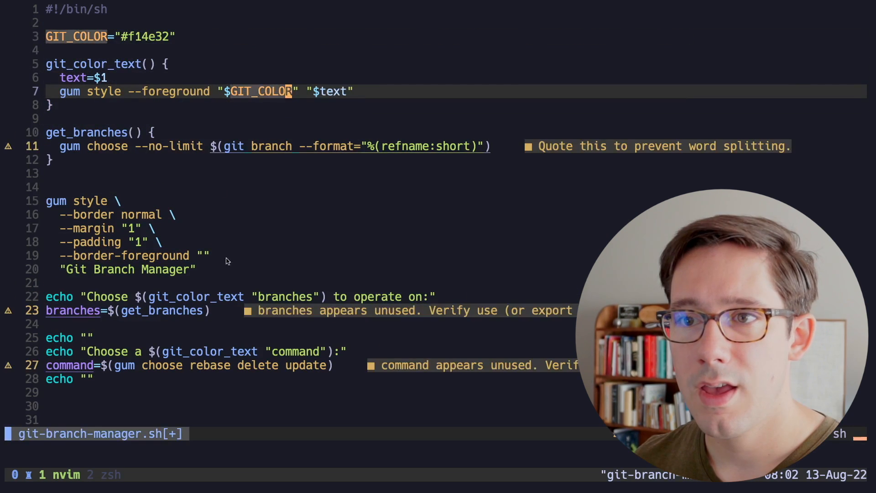
text($G)
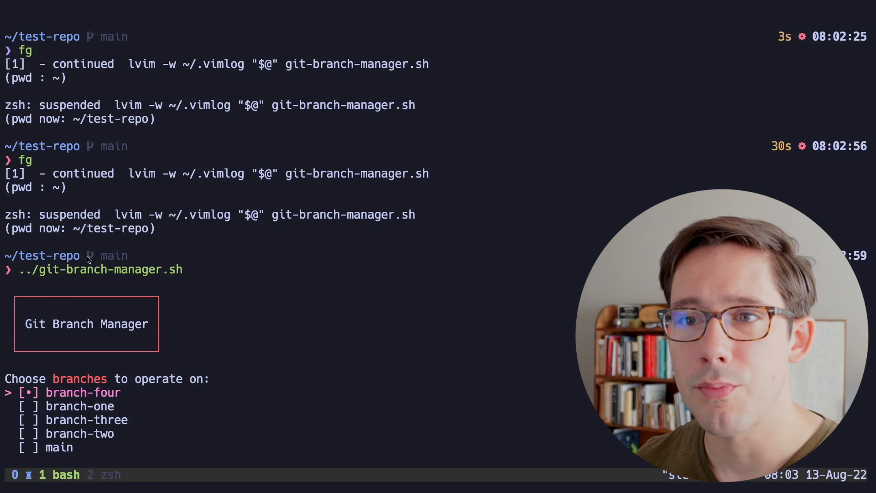
mouse_move(96, 261)
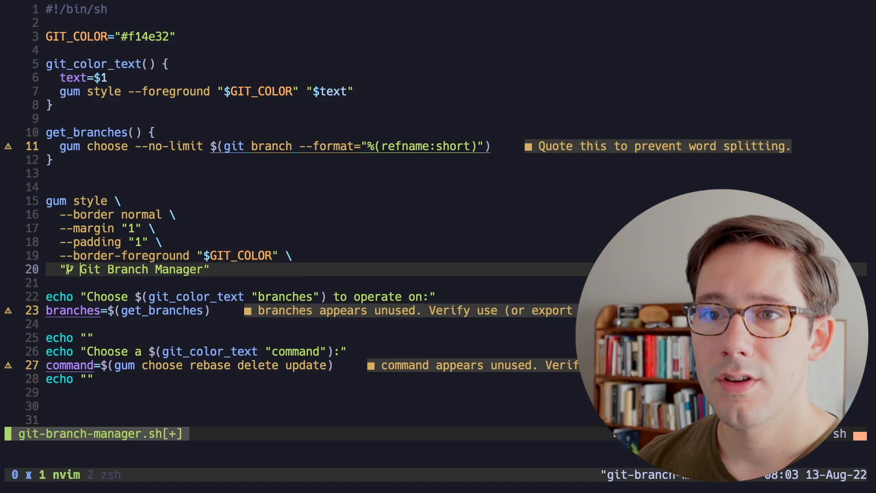
text($(git_color_textkl))
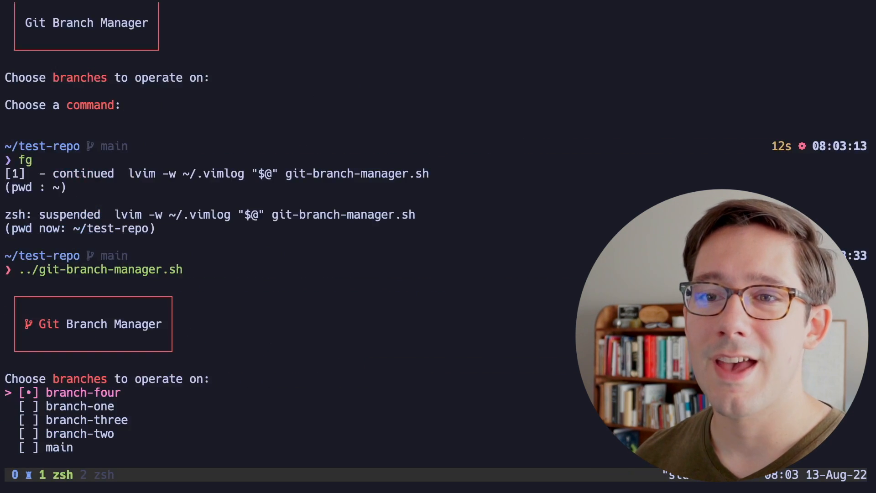
- Pipe $branches through tr " " "\n" into a while read branch loop echoing each branch, then run it
key(enter)
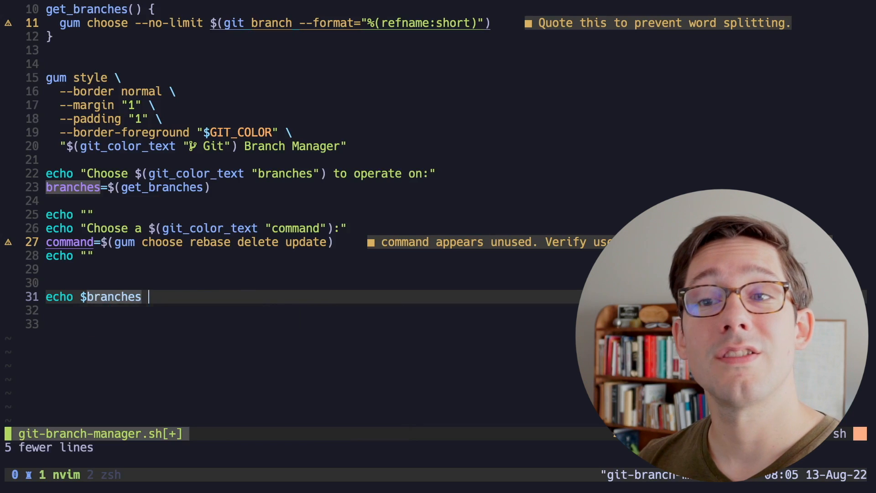
text(| while read branch)
text(echo "the branch is $branch")
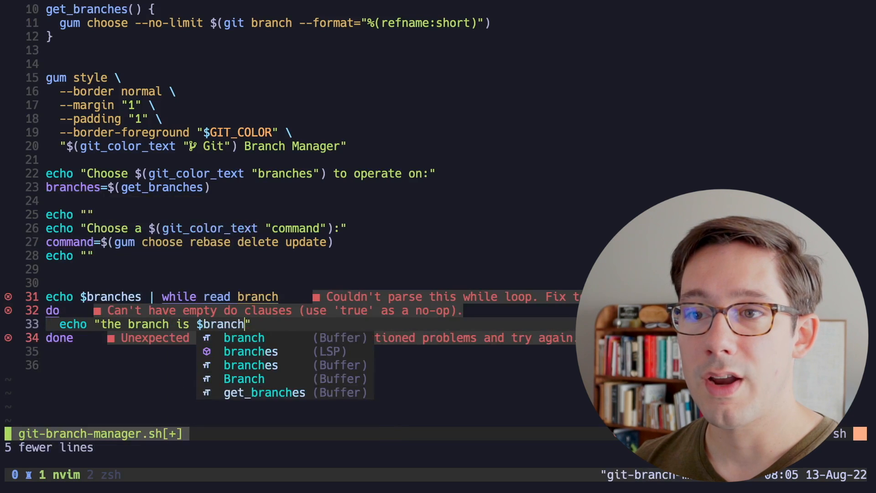
key(Escape)
text( |)
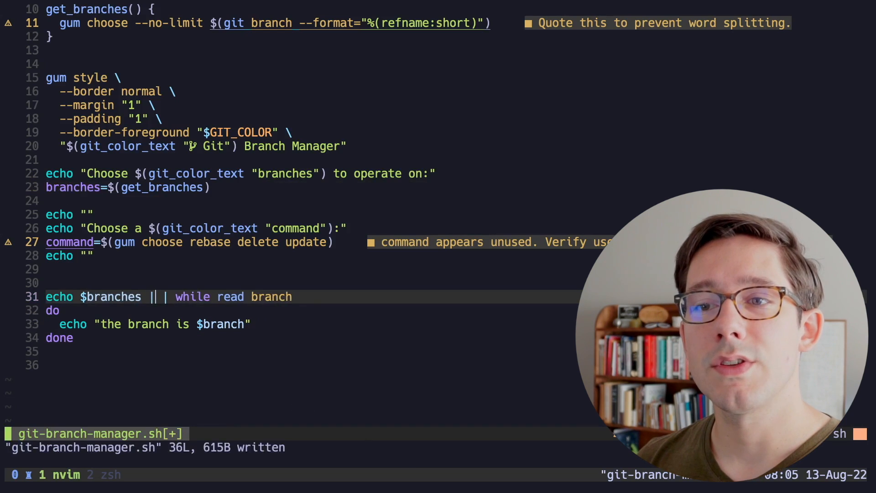
text(tr)
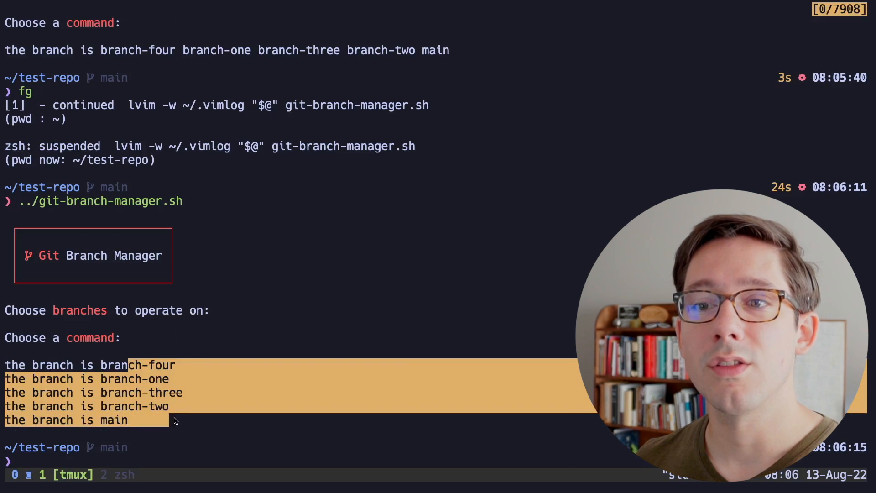
text(fg)
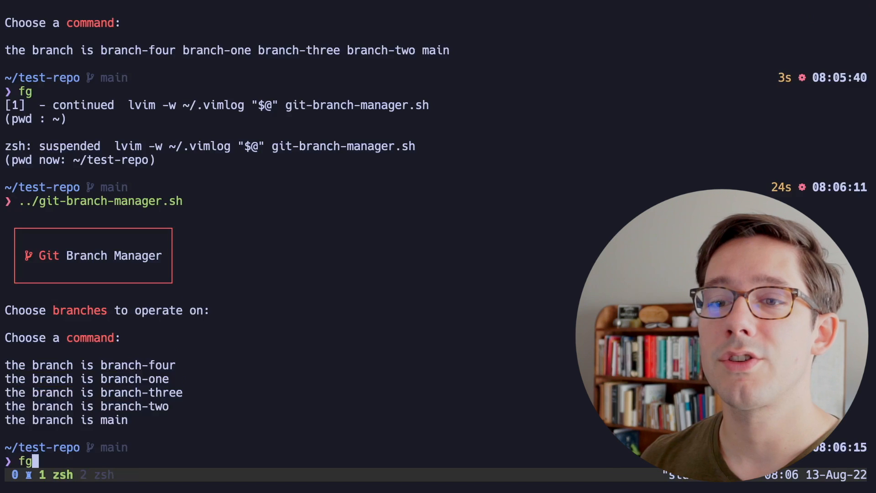
- Add case $command in with a rebase arm echoing "rebasing $branch"
key(Enter)
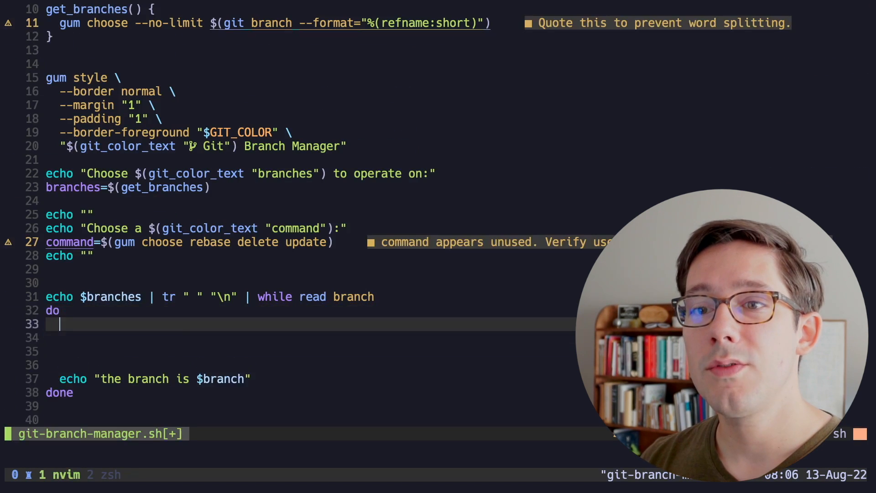
text(case $command in)
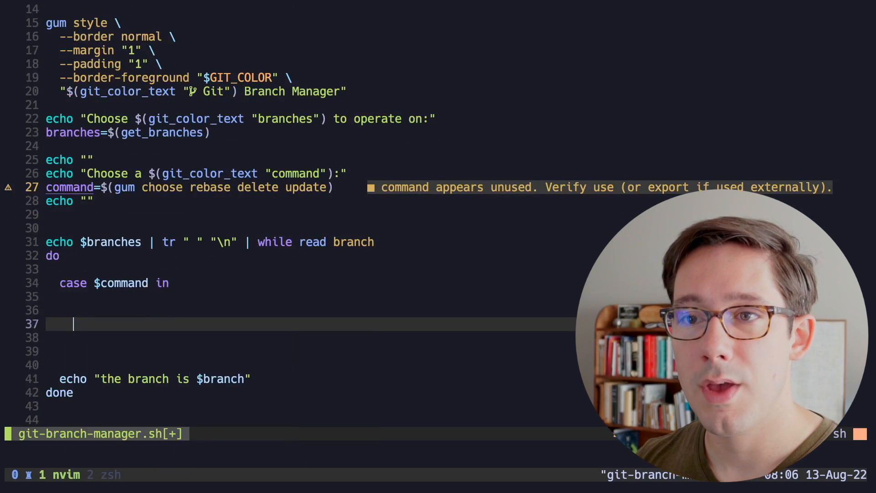
text(rebase))
text(delete))
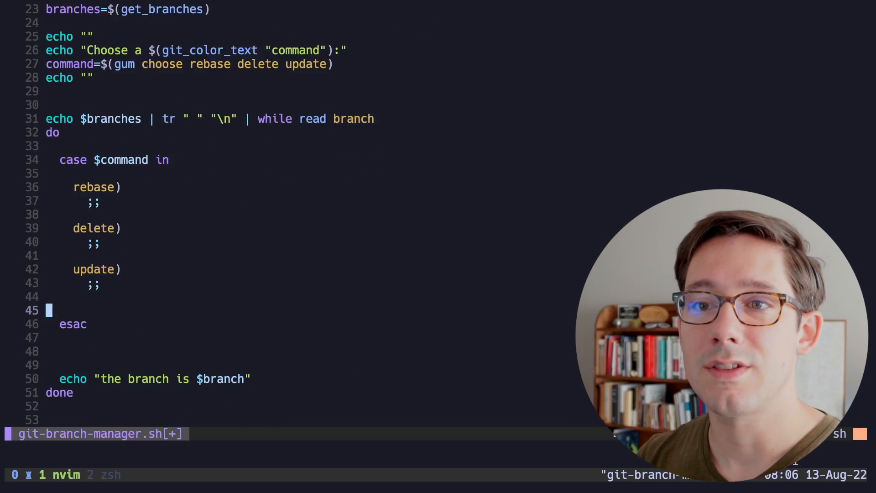
text(echo)
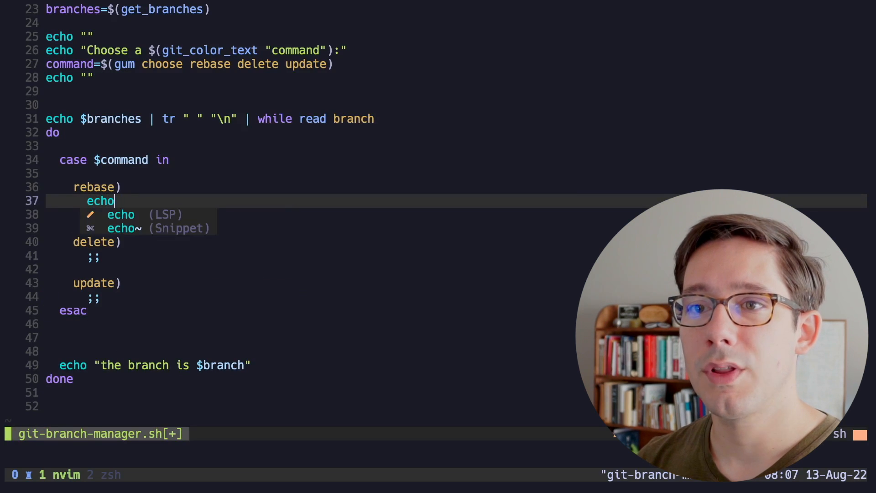
text("rebasing ")
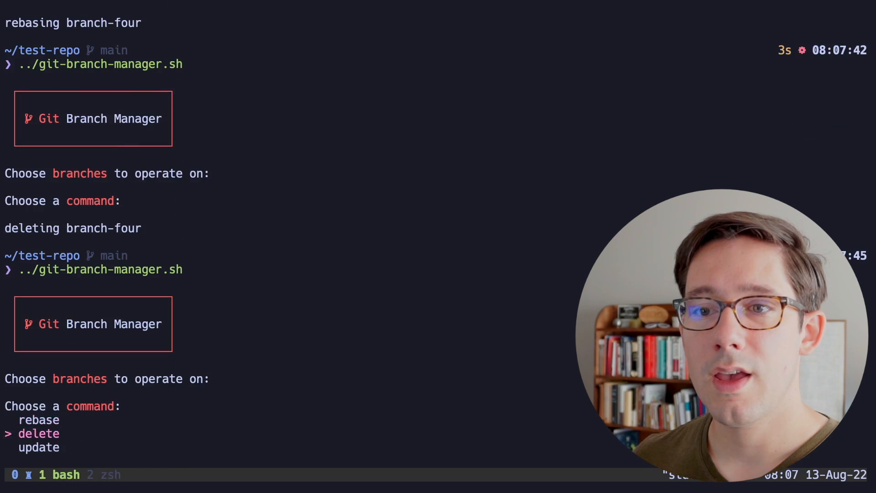
key(Enter)
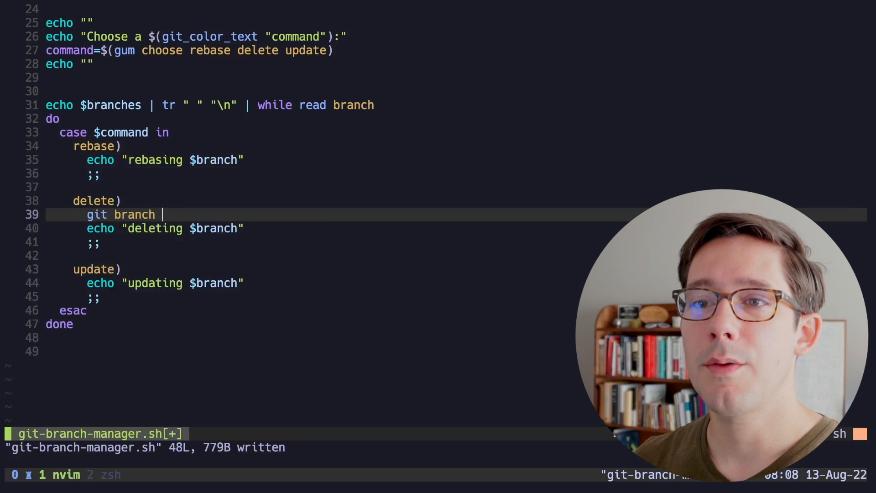
- Make delete run git branch -D "$branch" and update run git checkout "$branch" then git pull --ff-only
text(-D "$branch")
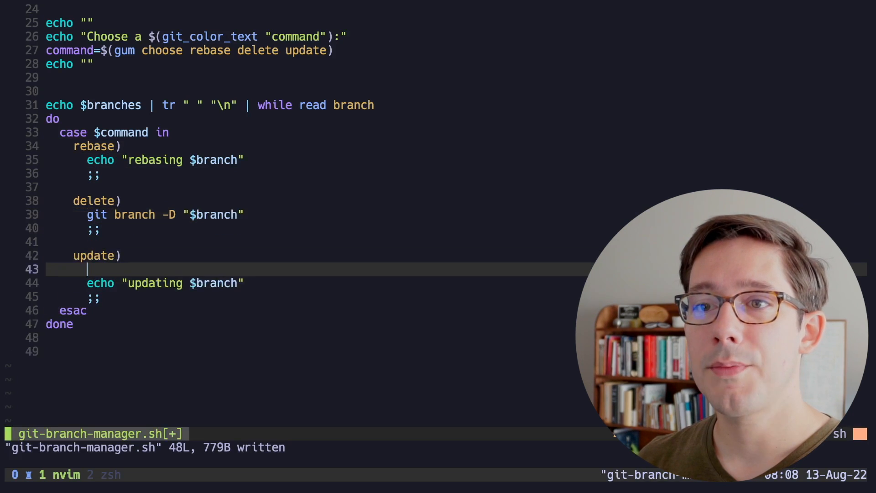
text(git checkout "$brna")
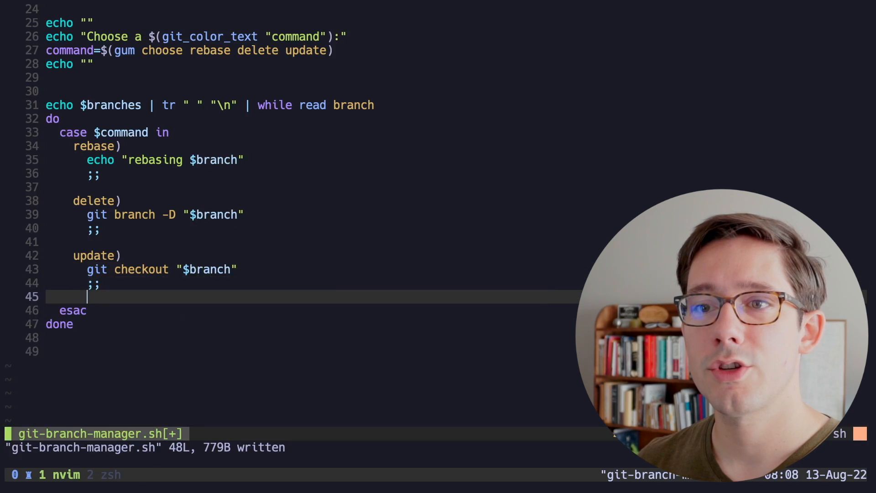
text(git pull)
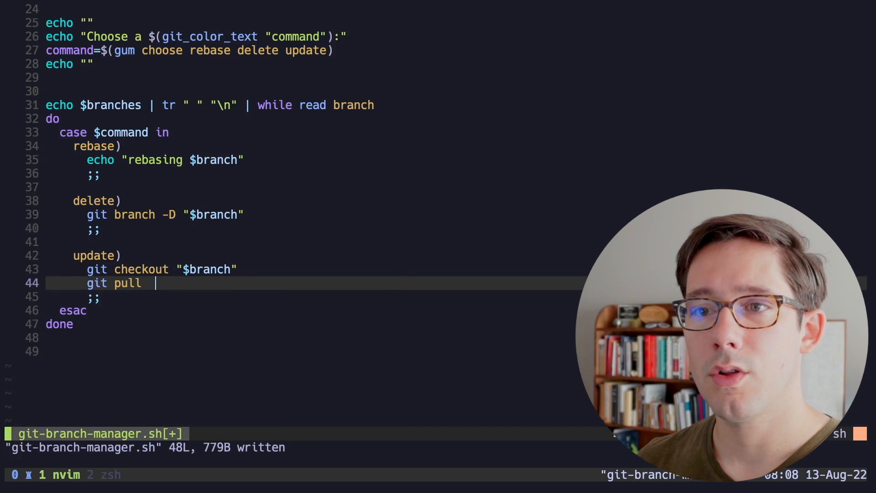
text(--ff-onl)
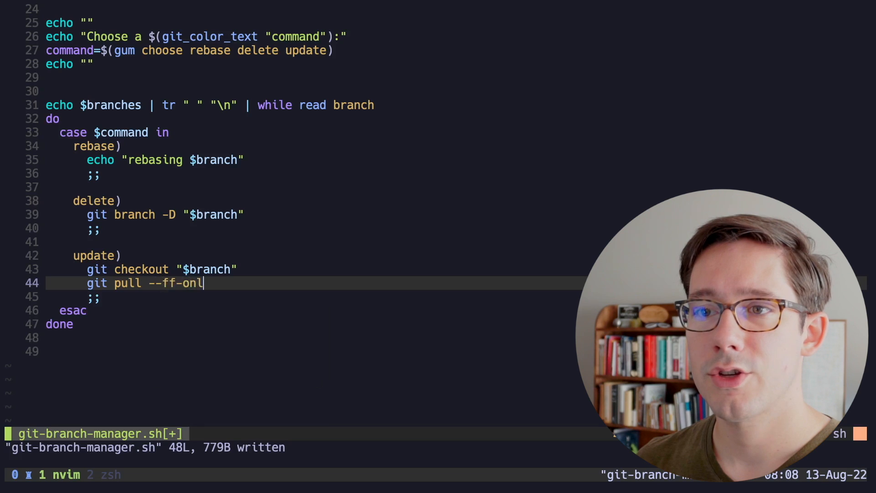
text(y)
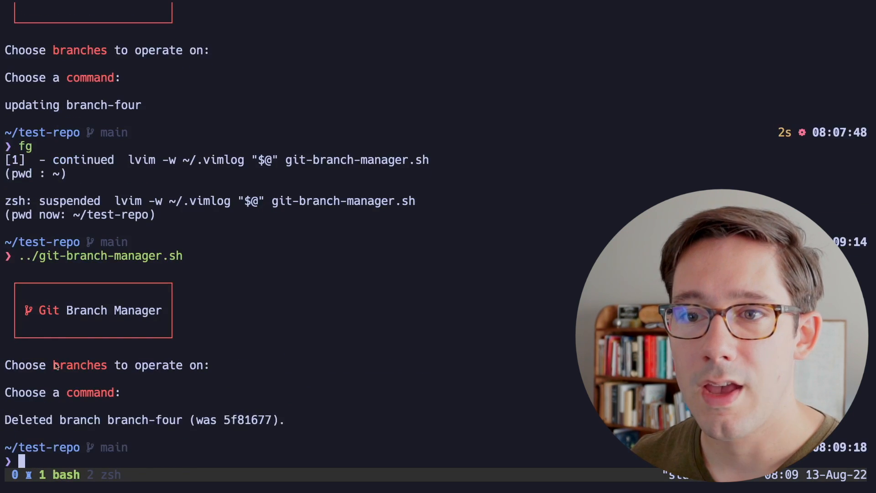
- Run ../git-branch-manager.sh choosing update on branch-three, then resume Neovim with fg
text(../git-branch-manager.sh)
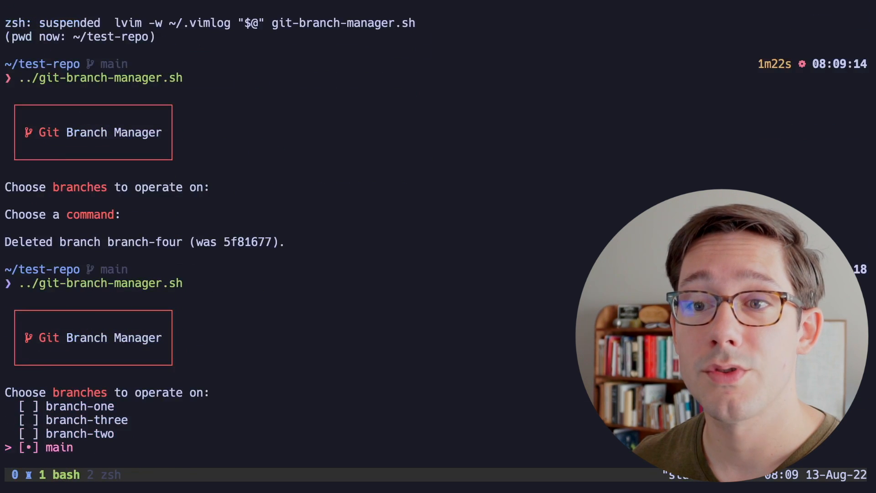
key(Enter)
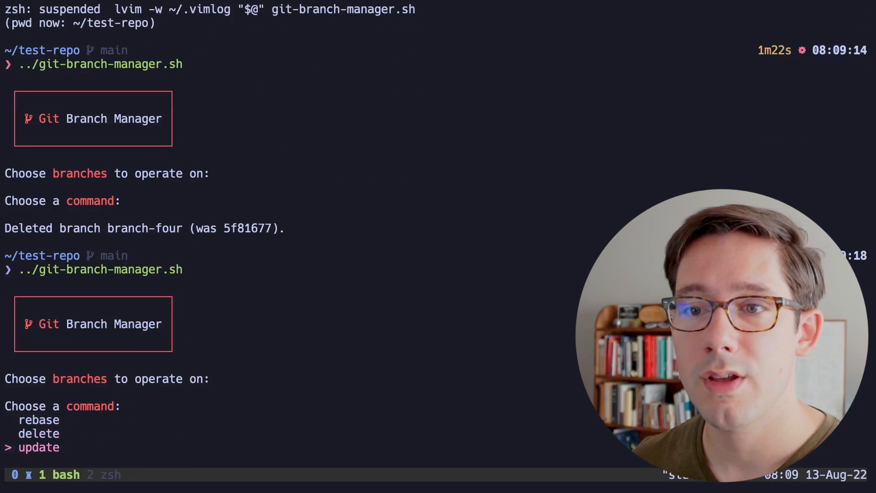
key(Enter)
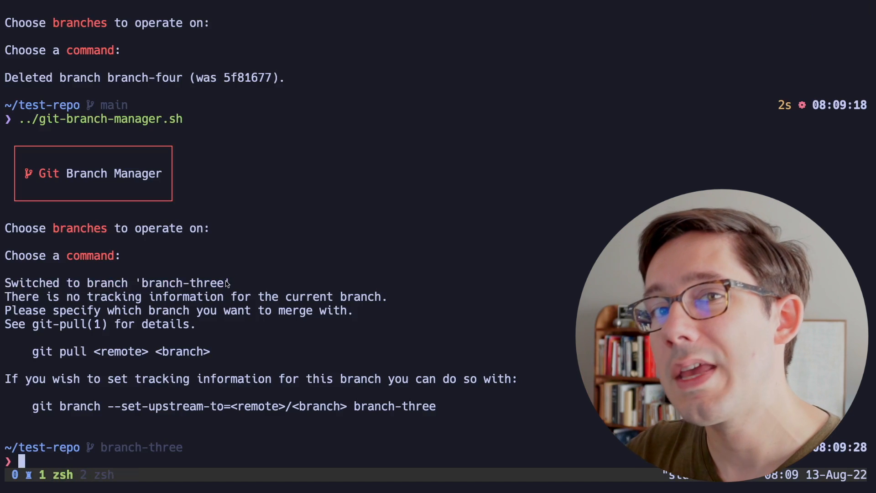
mouse_move(208, 318)
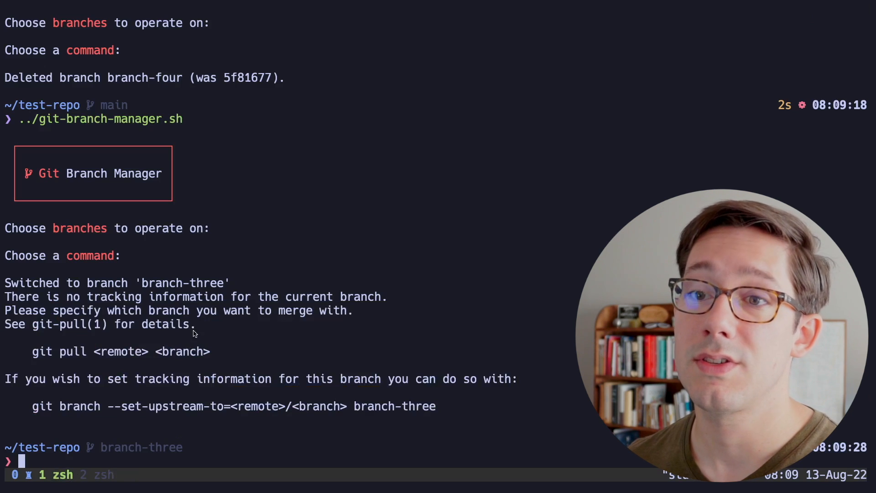
text(fg)
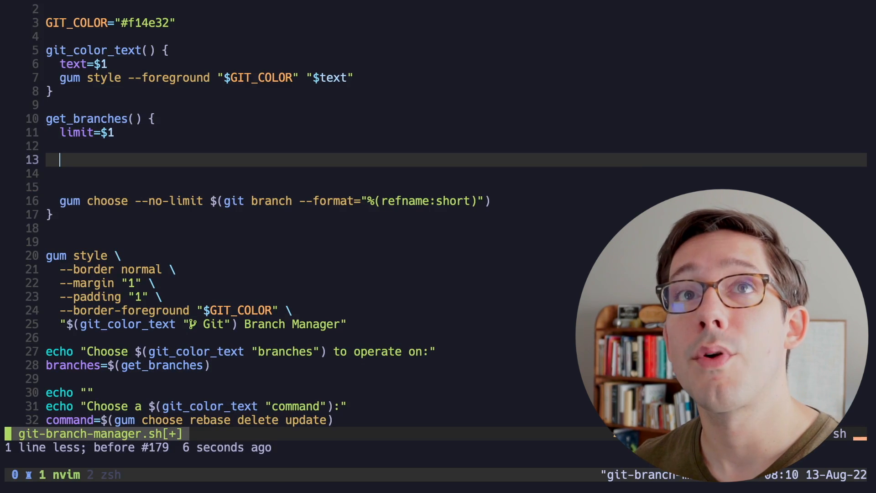
- In get_branches test if [ ${limit+x} ] to use gum choose --limit "$limit", else --no-limit
text(if [  ])
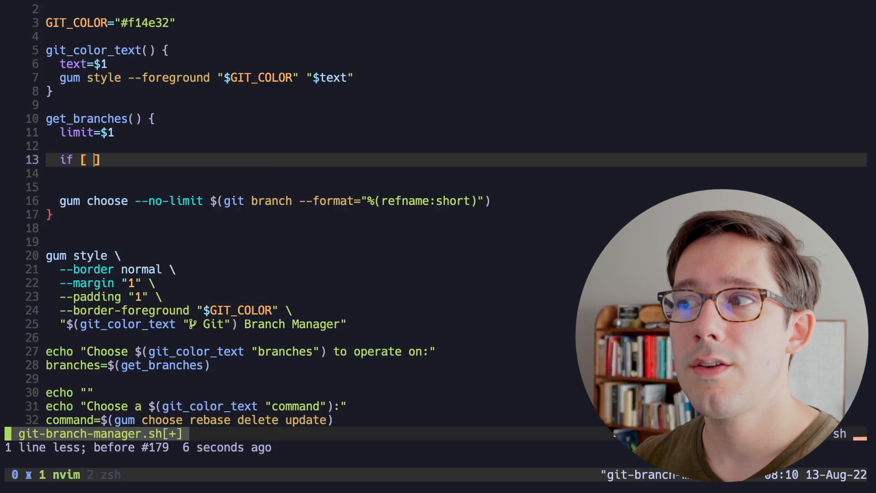
text(${)
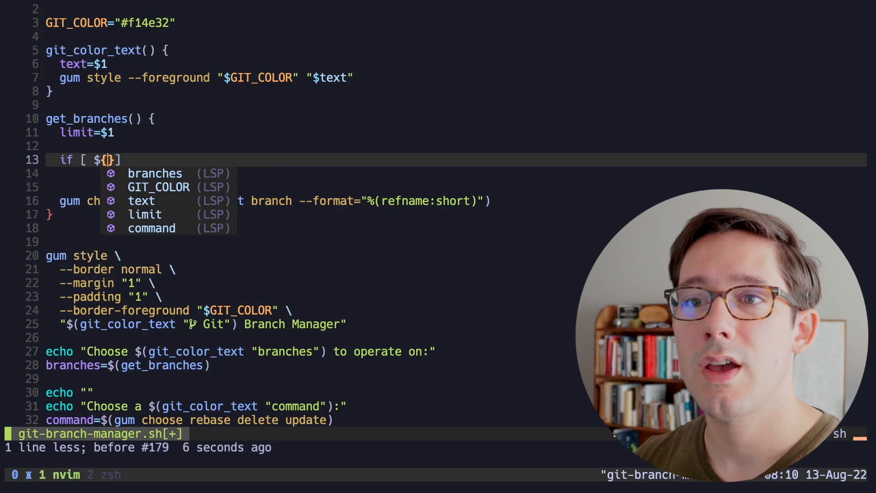
text(limit+x)
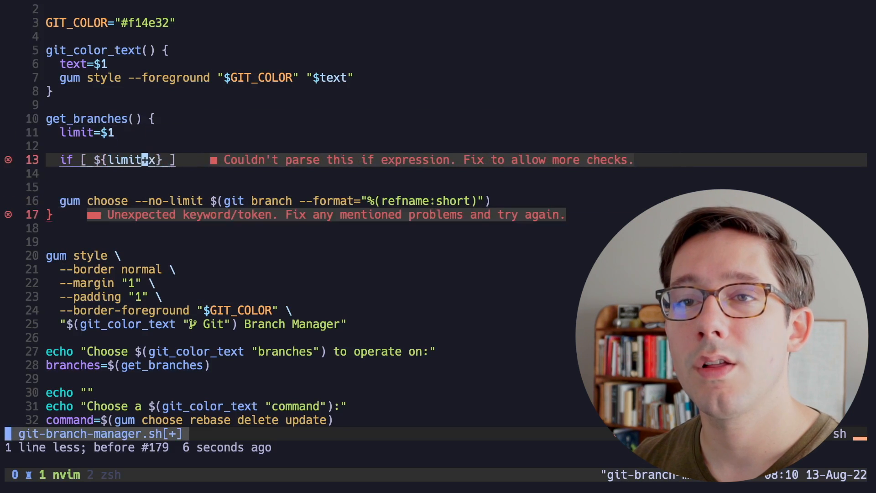
double_click(126, 160)
text(l then)
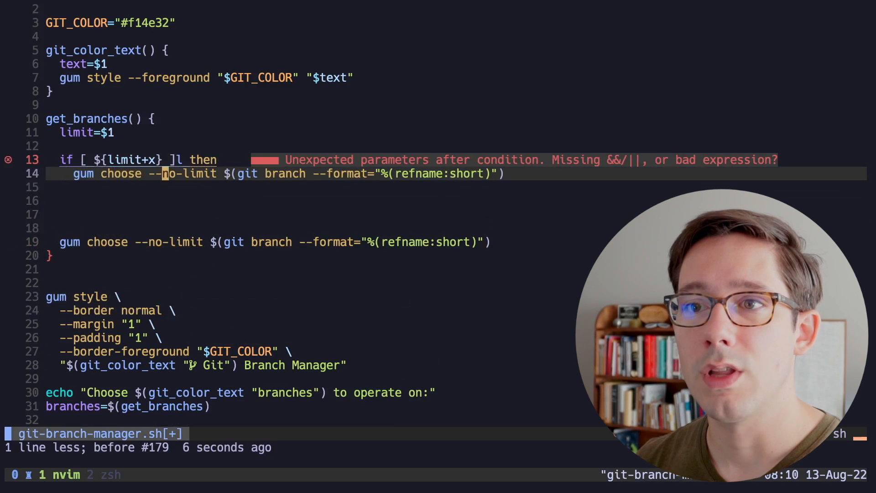
text(--limit $limit")
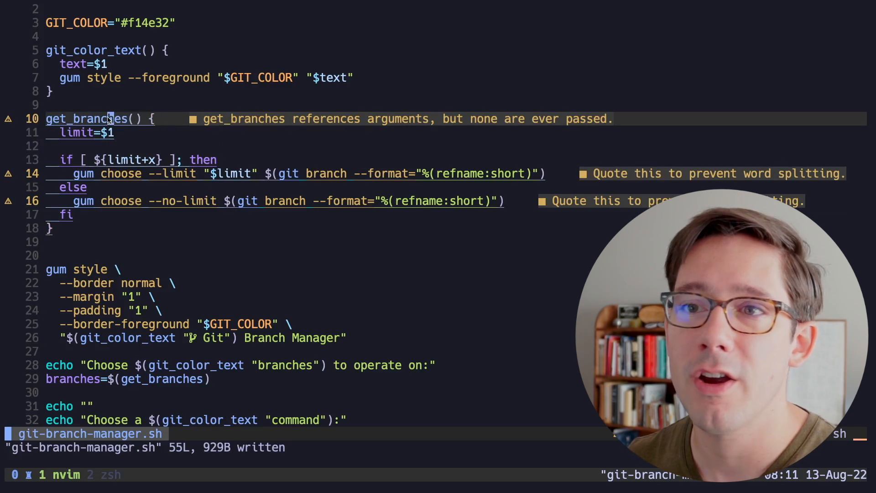
- In the rebase arm set base_branch=$(get_branches 1), git fetch origin and rebase onto "origin/$base_branch"
scroll(down, 3)
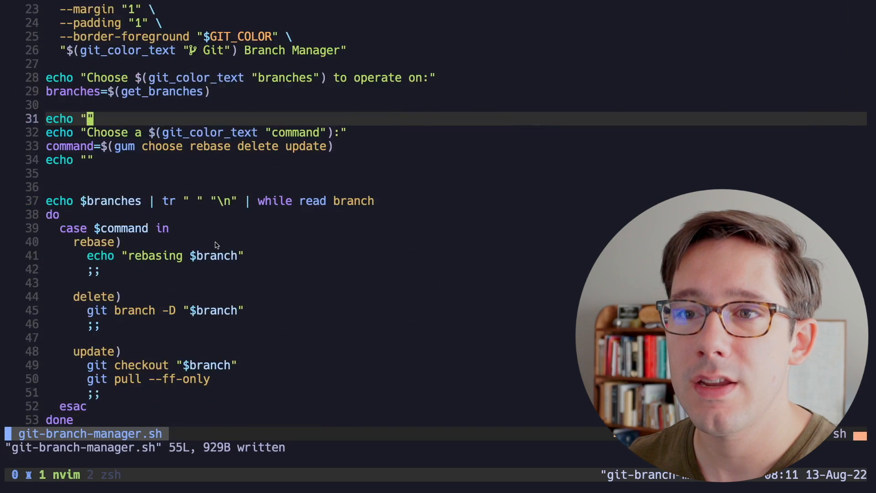
text(base_branch=$(get_branches 1)
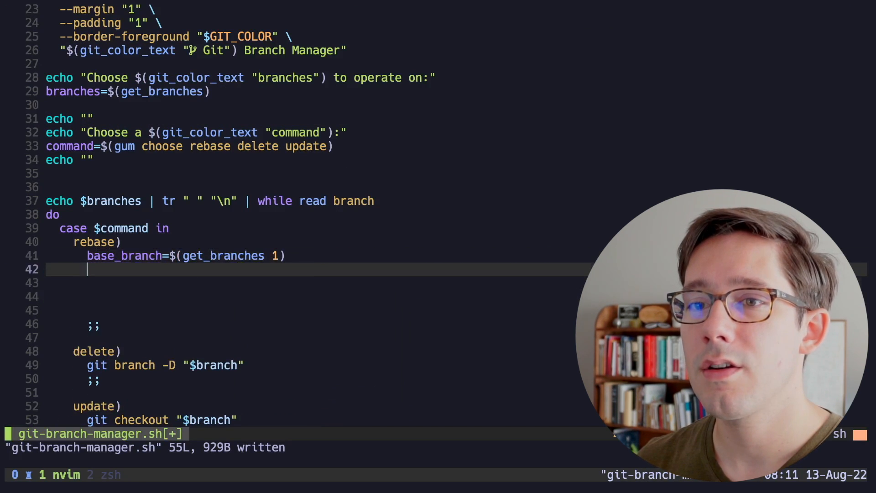
text(git fetch origin)
click(311, 296)
text(git rebase)
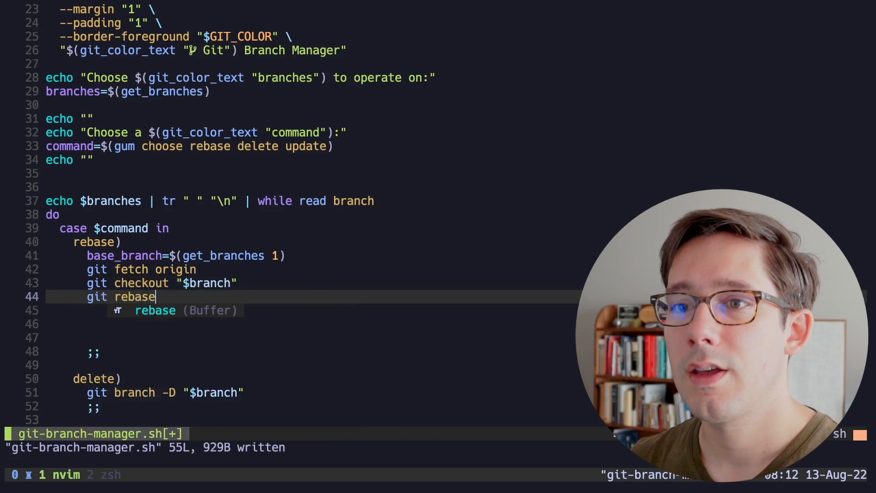
text("origin/$)
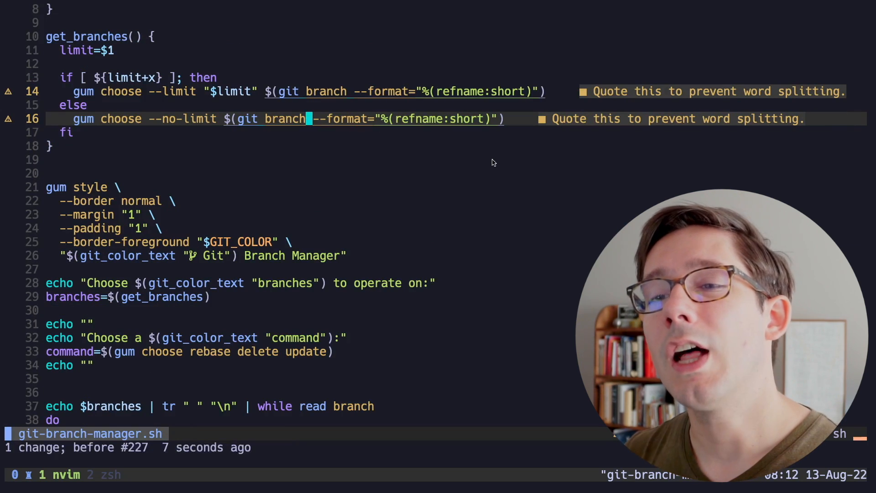
scroll(down, 3)
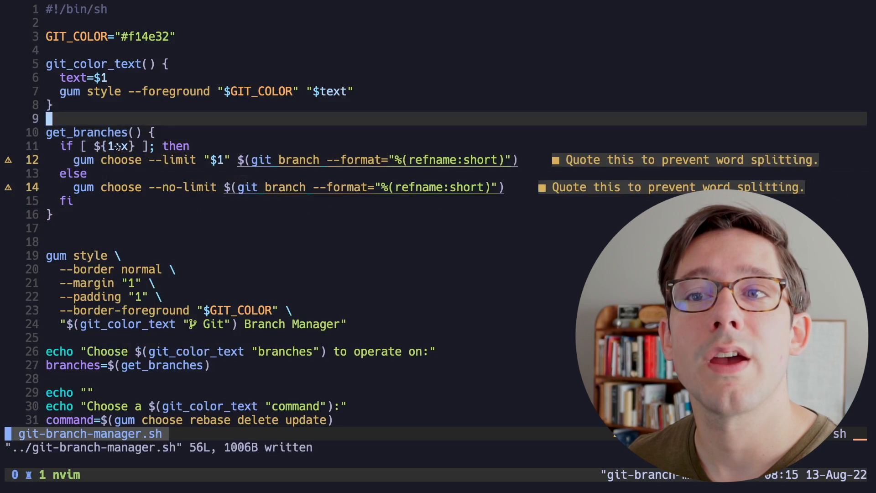
- Suspend Neovim, run the script rebasing branch-one and branch-two onto a base branch, then resume with fg
key(ctrl+z)
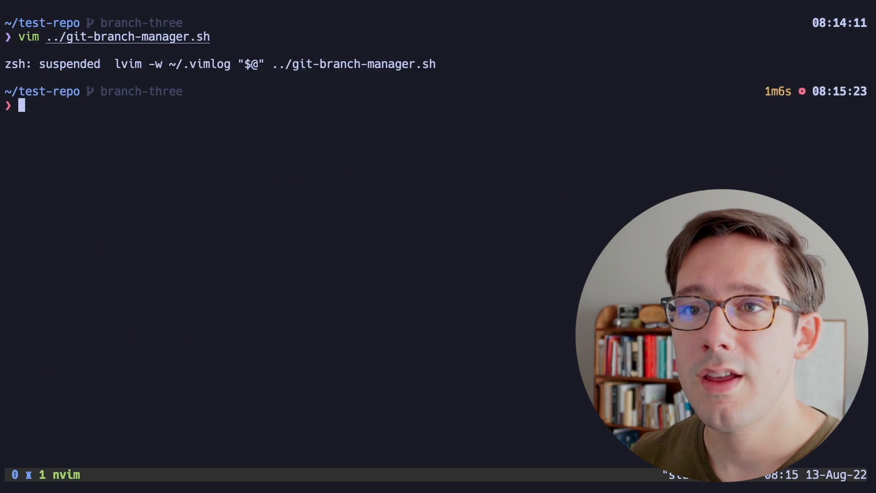
text(../git-branch-manager.sh)
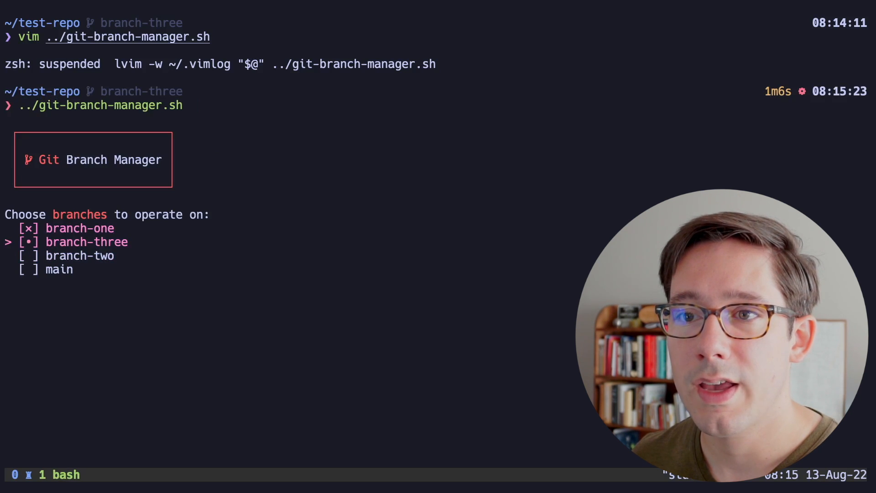
key(Enter)
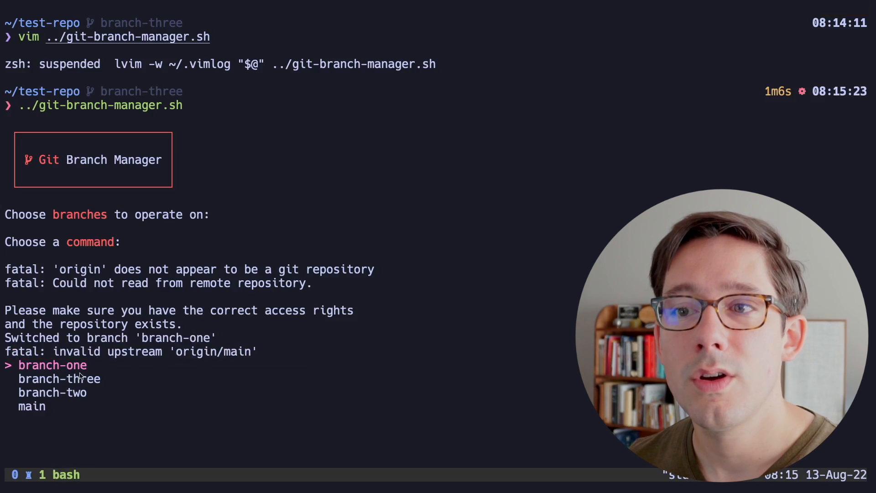
mouse_move(302, 394)
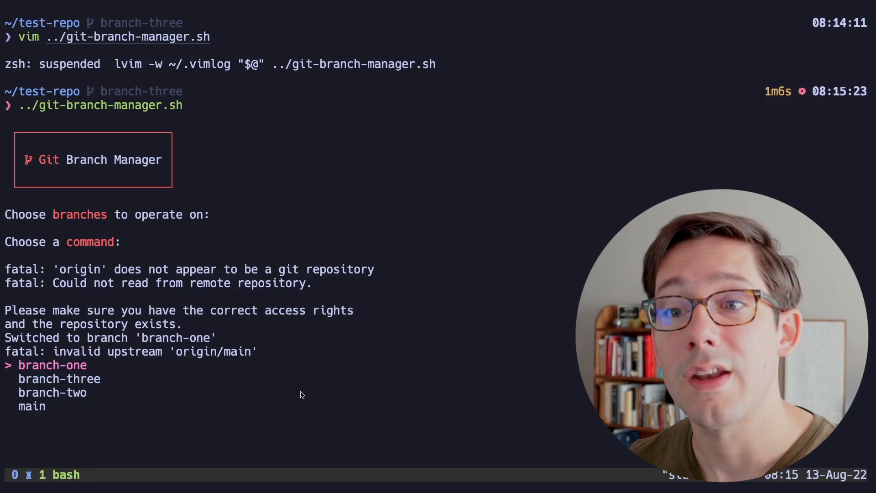
mouse_move(295, 387)
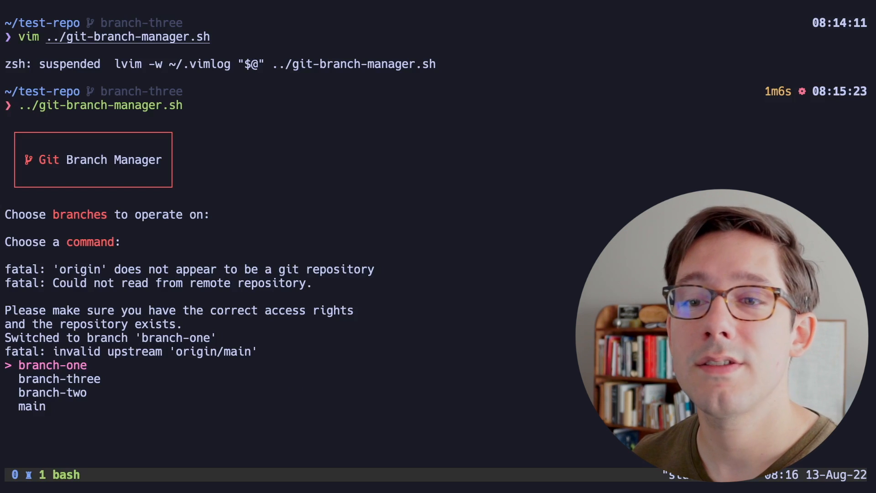
key(Down)
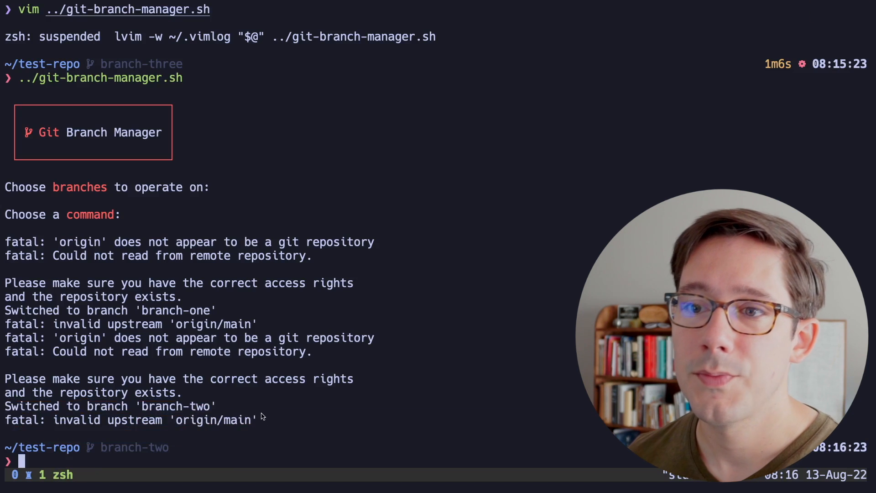
text(fg)
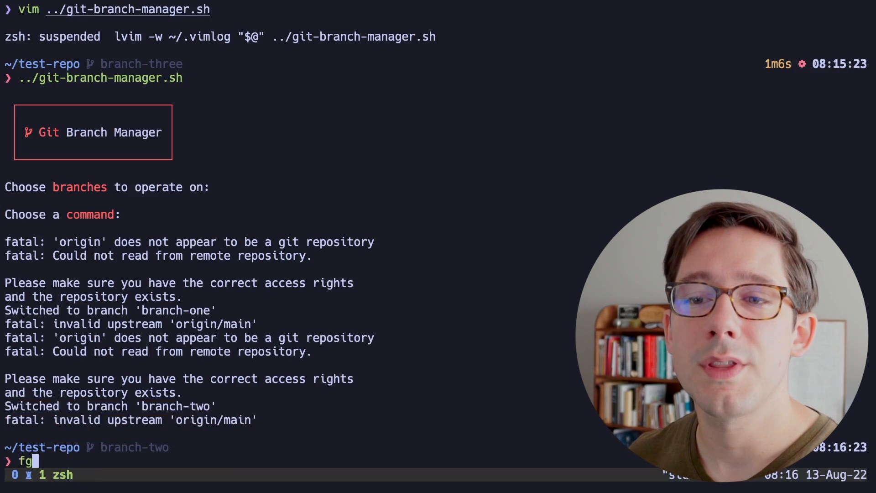
key(Enter)
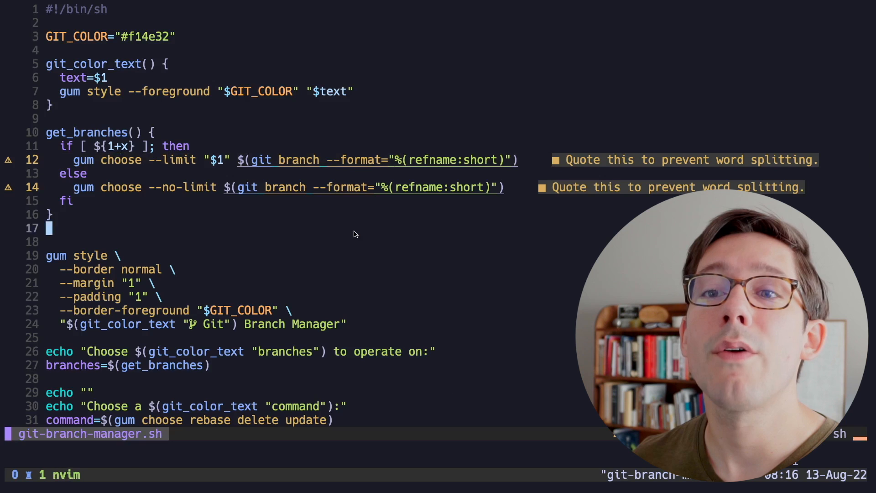